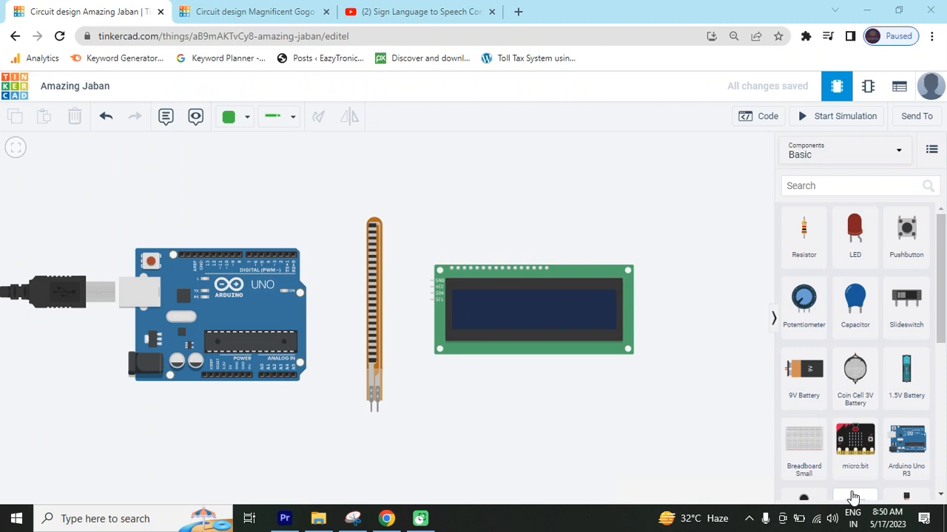
mouse_move(449, 215)
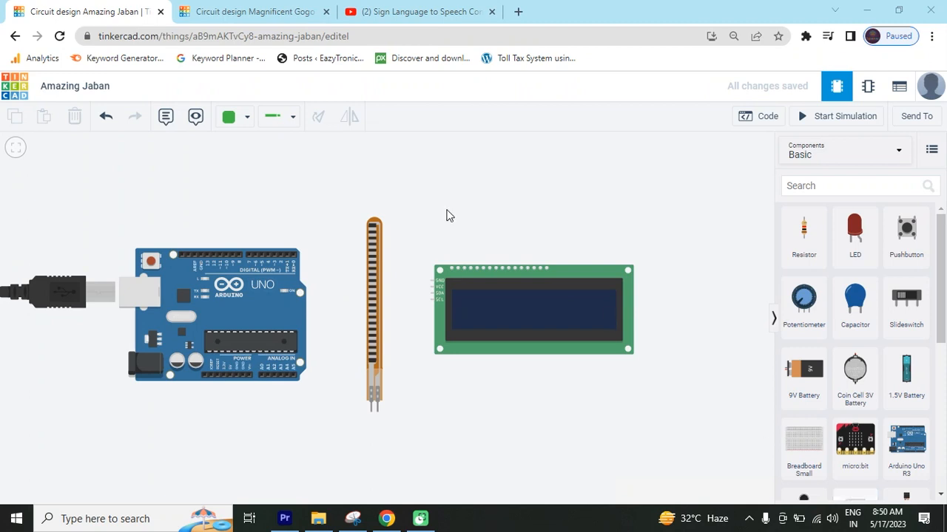
- In the empty Magnificent Gogo design, add an Arduino Uno R3 and move it left
left_click(255, 11)
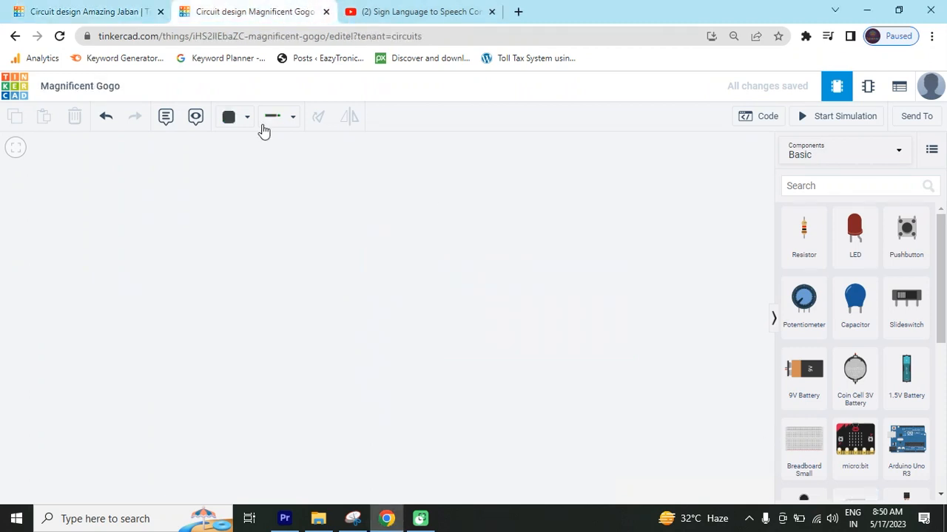
mouse_move(252, 415)
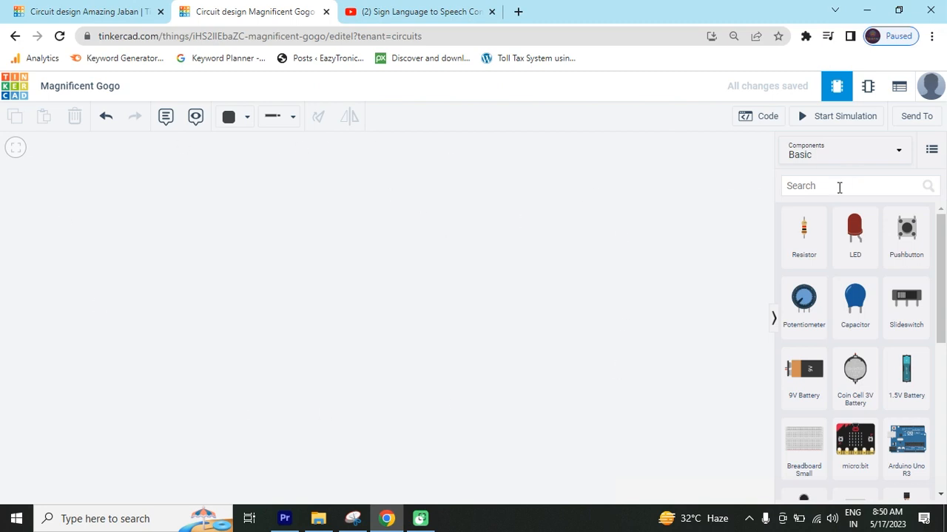
type("ard")
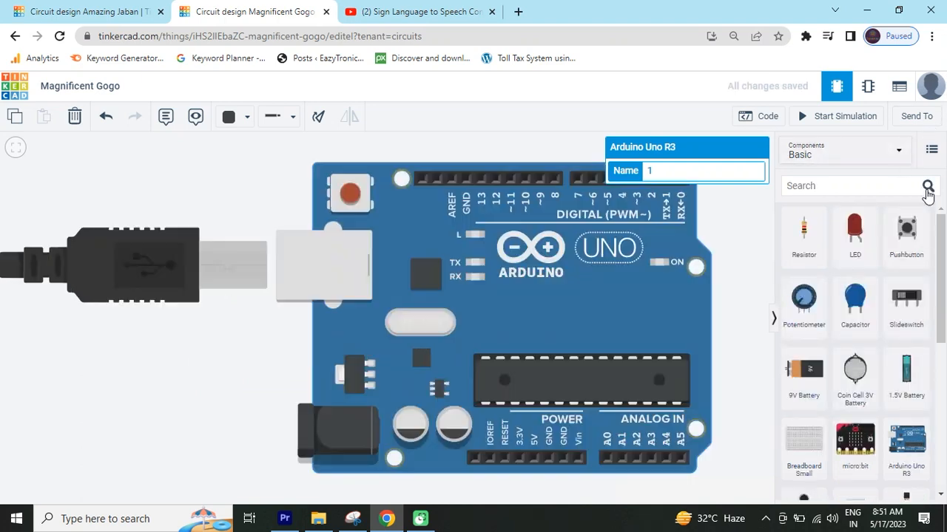
mouse_move(544, 279)
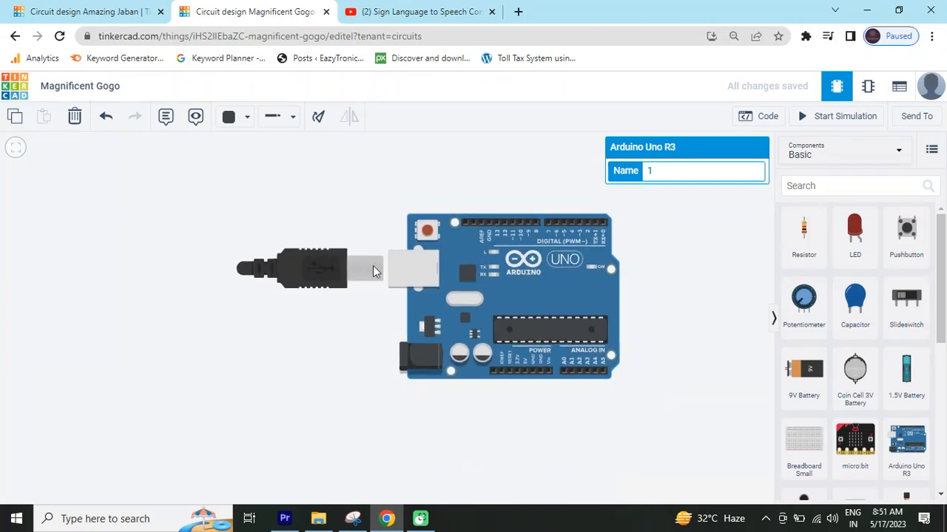
left_click_drag(508, 296, 200, 338)
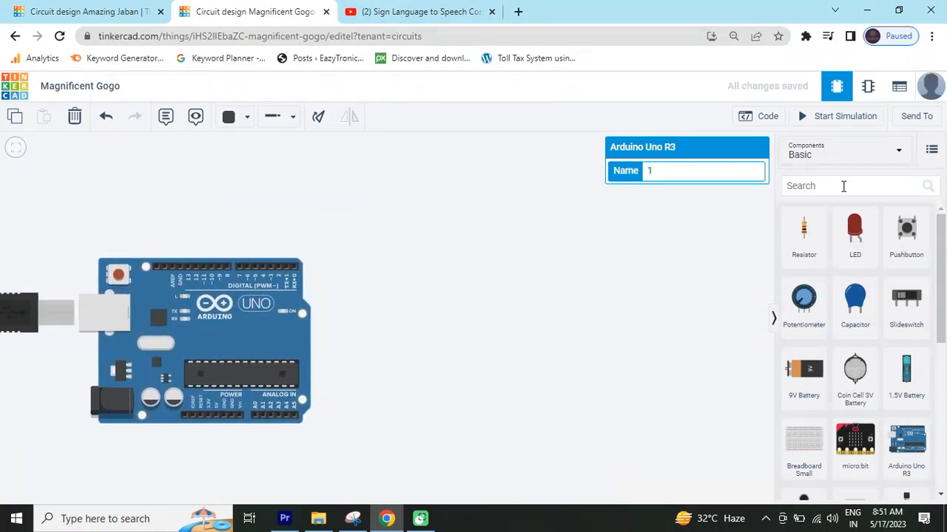
- Search 'flex' and add a Flex Sensor beside the Arduino
type("ffle")
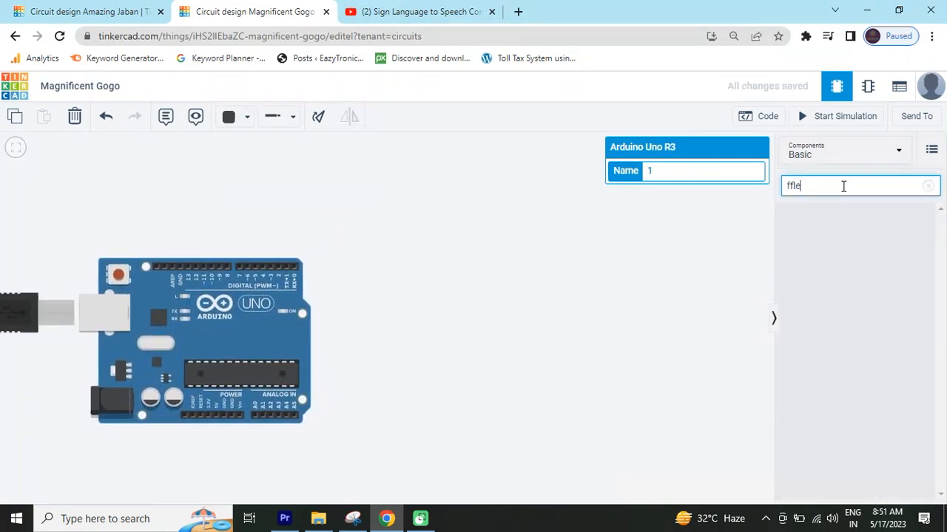
key("BackSpace")
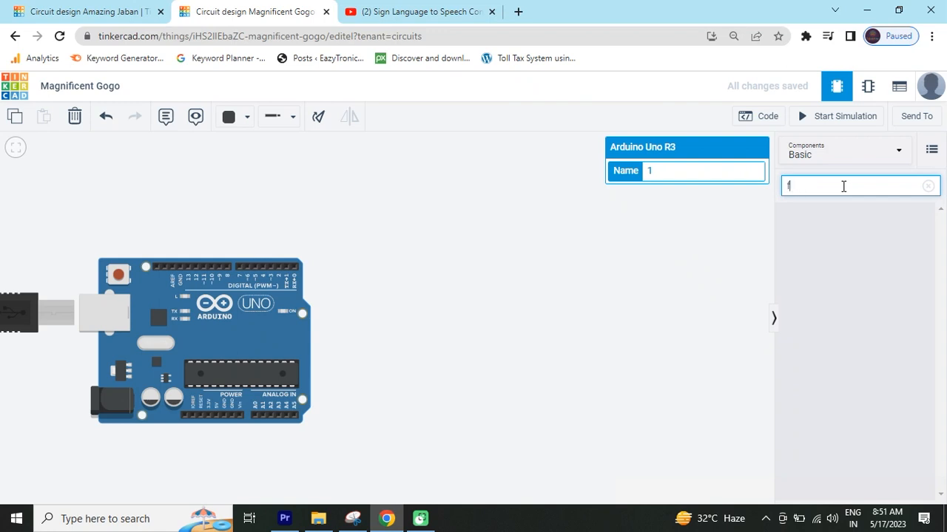
type("lex")
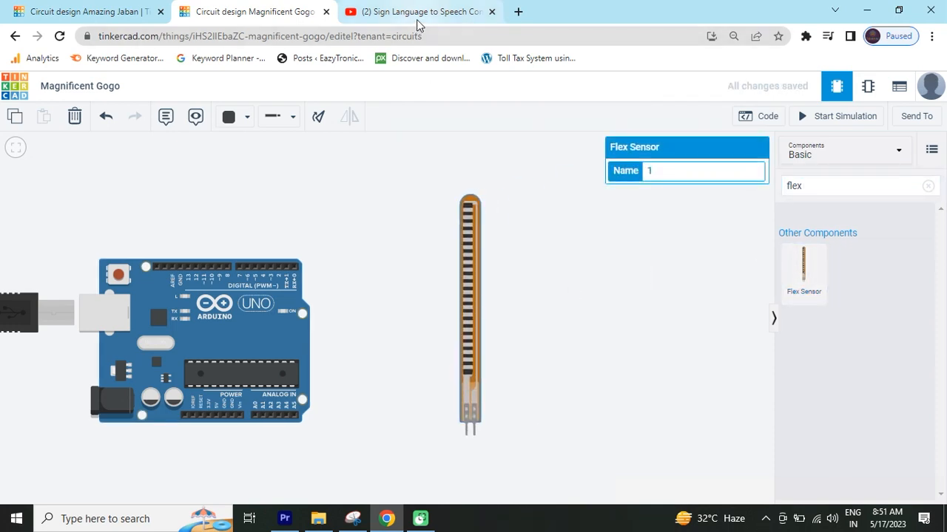
- Switch to the Sign Language to Speech Conversion YouTube video for reference
left_click(418, 11)
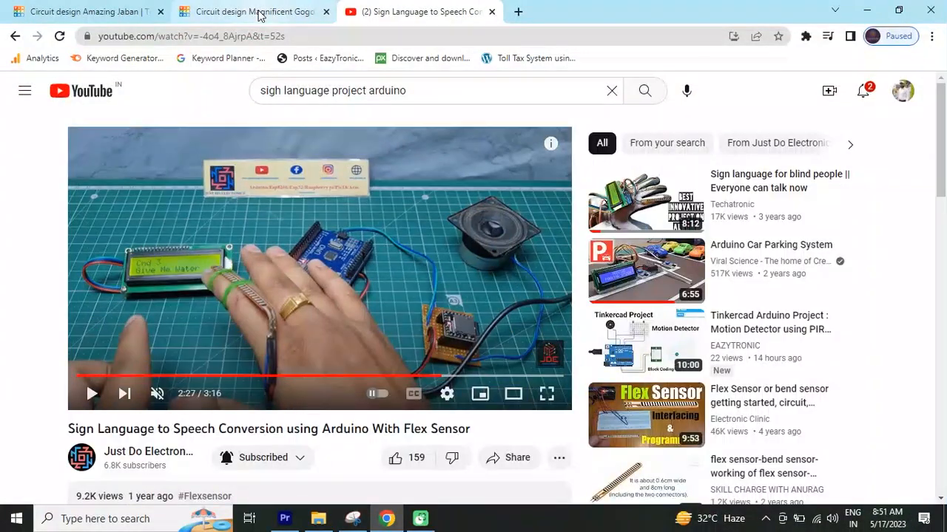
- Add an LCD 16x2 (I2C) and attach a 1 kΩ resistor to the flex sensor's lower lead
left_click(256, 11)
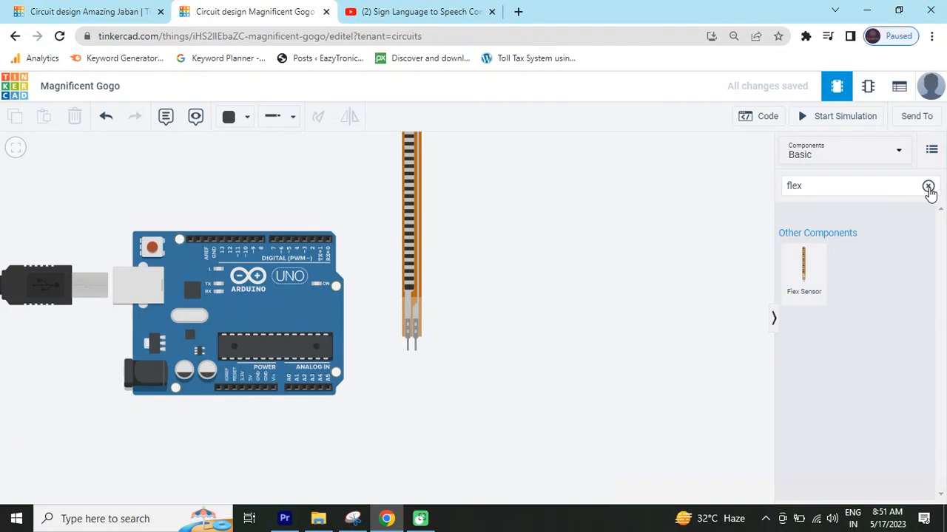
left_click(928, 186)
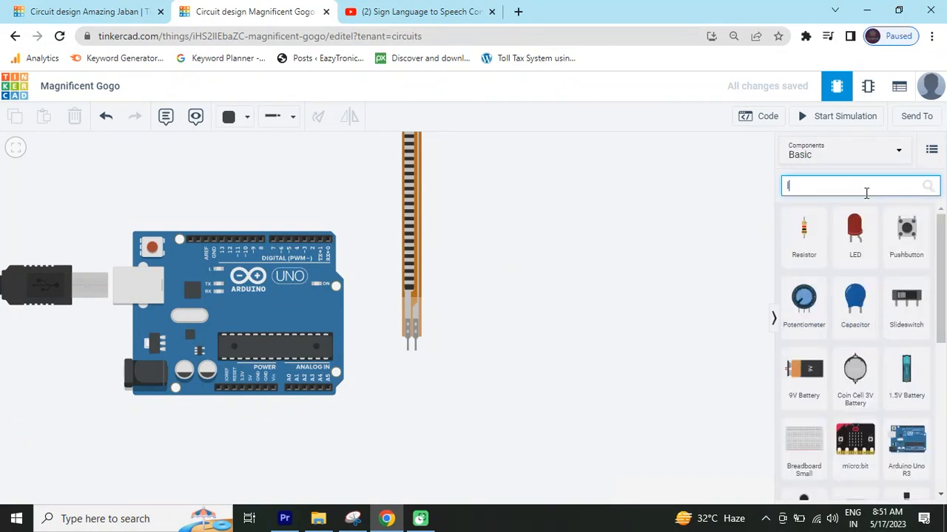
type("lcd")
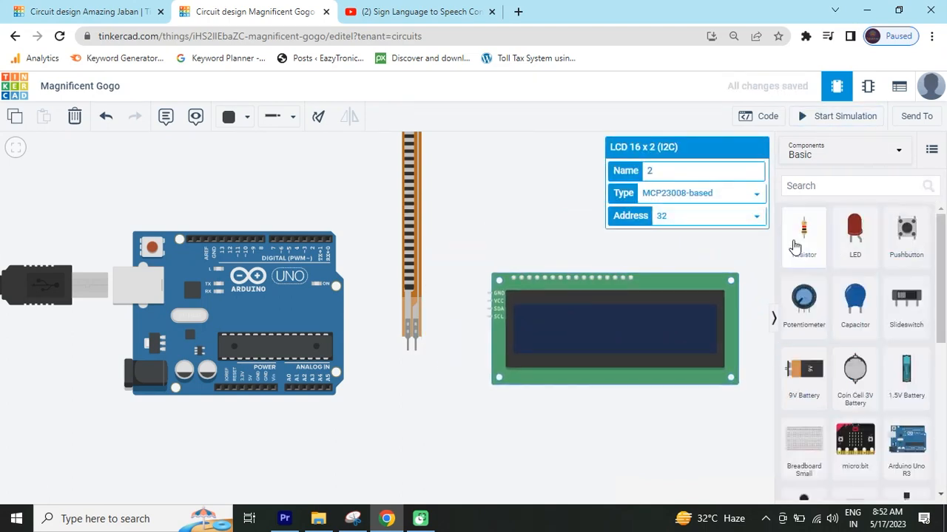
left_click_drag(803, 237, 494, 219)
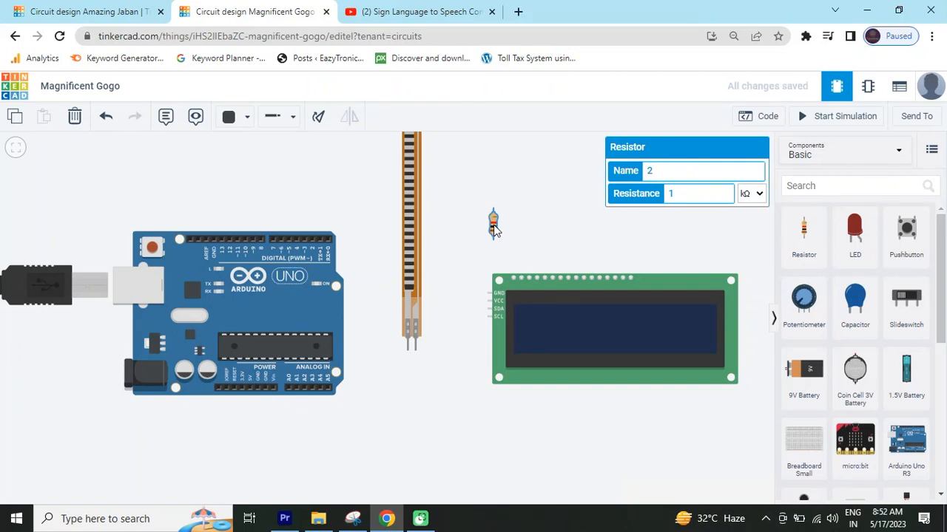
mouse_move(498, 230)
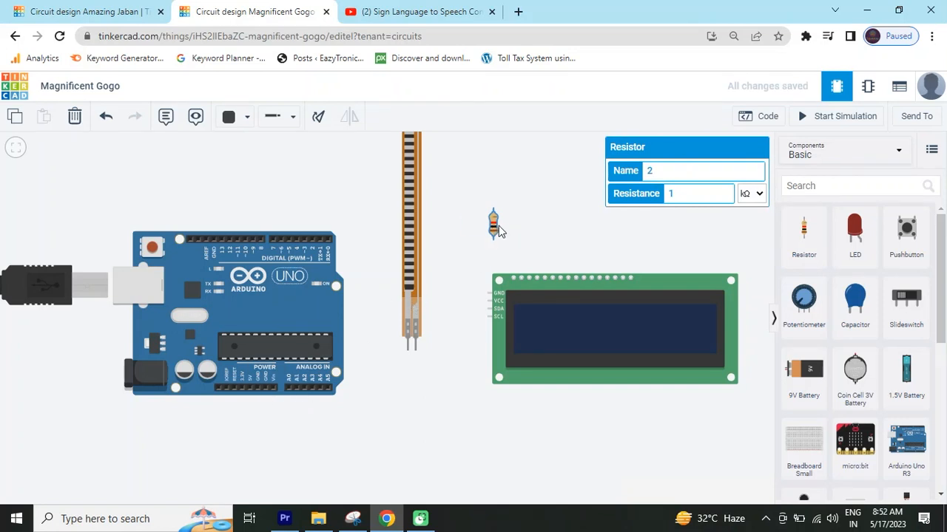
left_click_drag(493, 222, 409, 388)
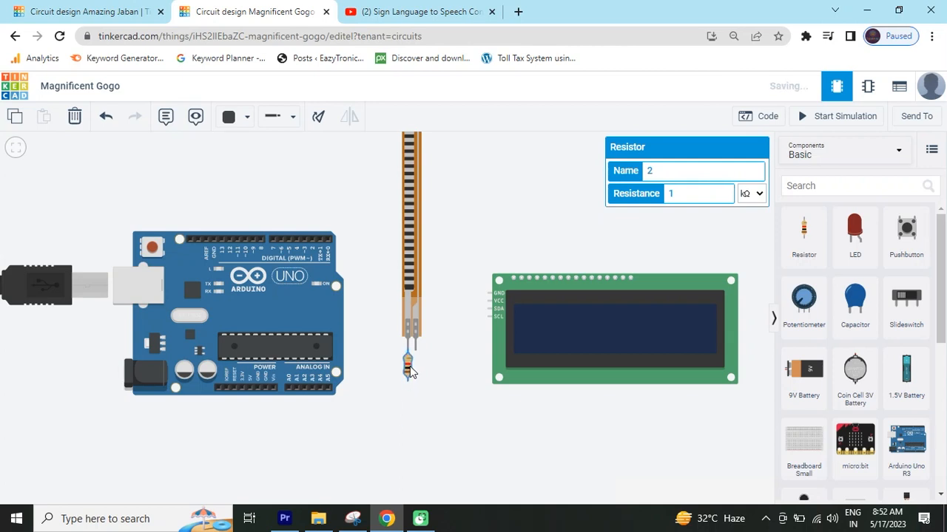
- Connect Arduino pin A0 to the resistor lead with a yellow wire
left_click(404, 436)
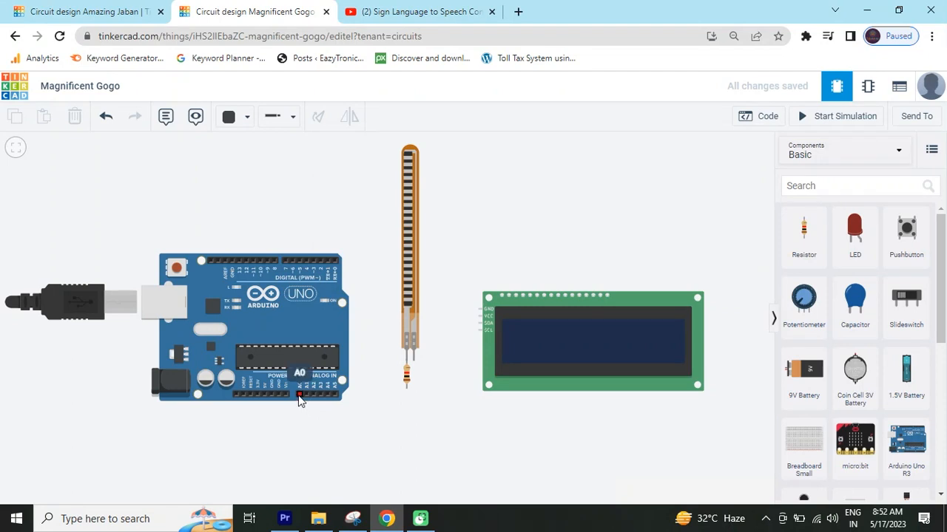
left_click_drag(300, 396, 418, 421)
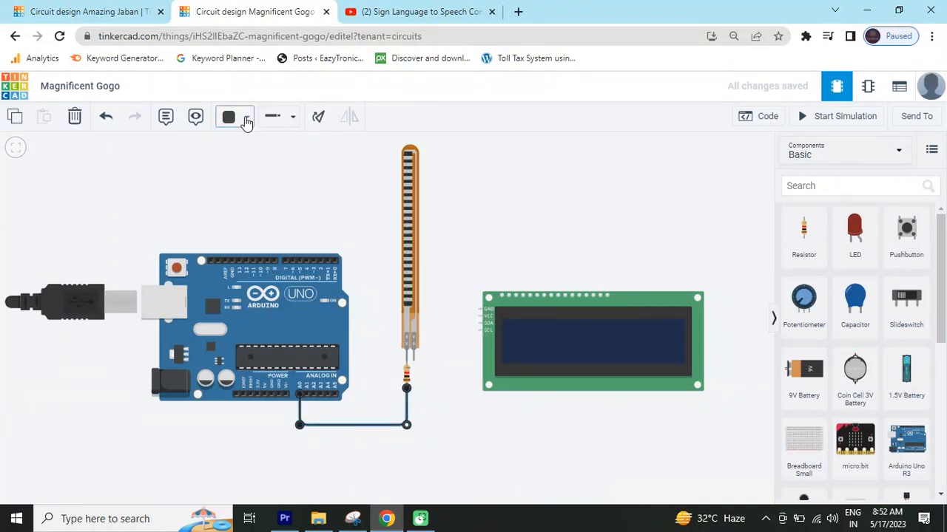
left_click(229, 117)
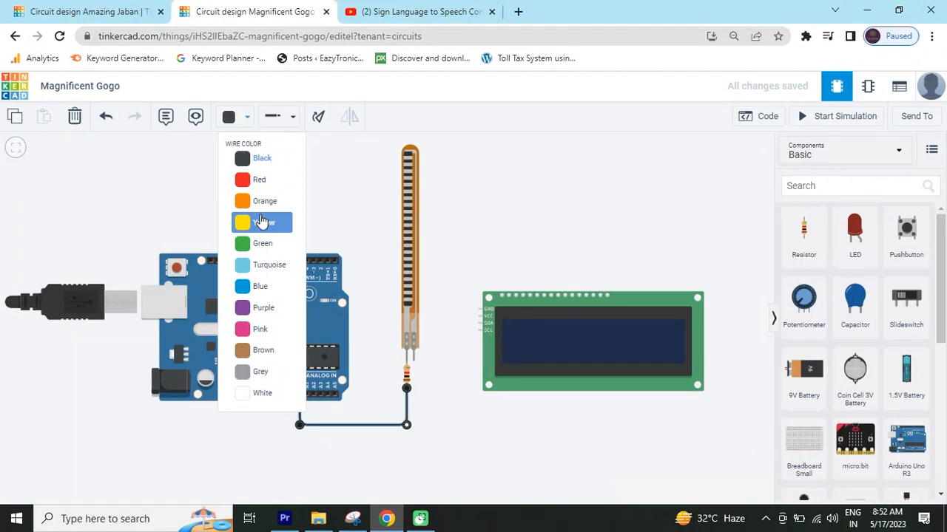
left_click(262, 223)
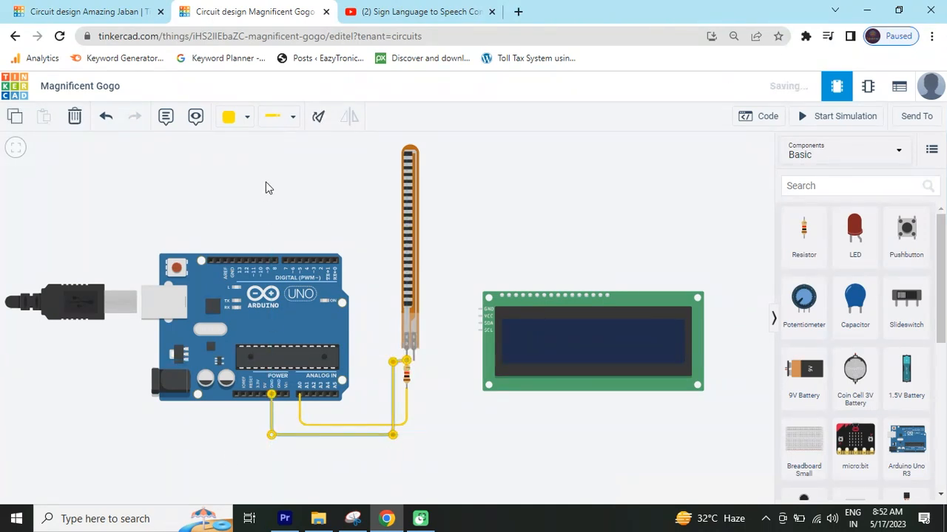
- Add a black ground wire and a red wire from 5V to the resistor
left_click(293, 117)
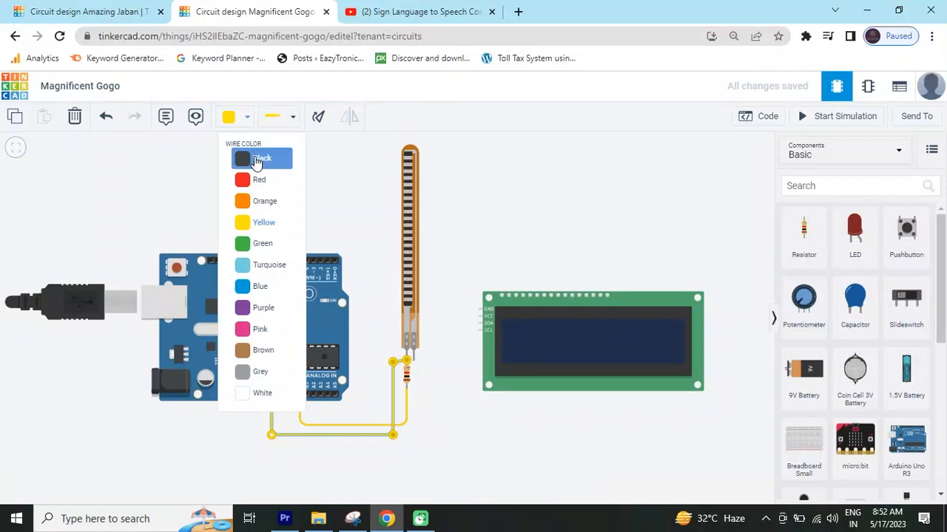
left_click(260, 159)
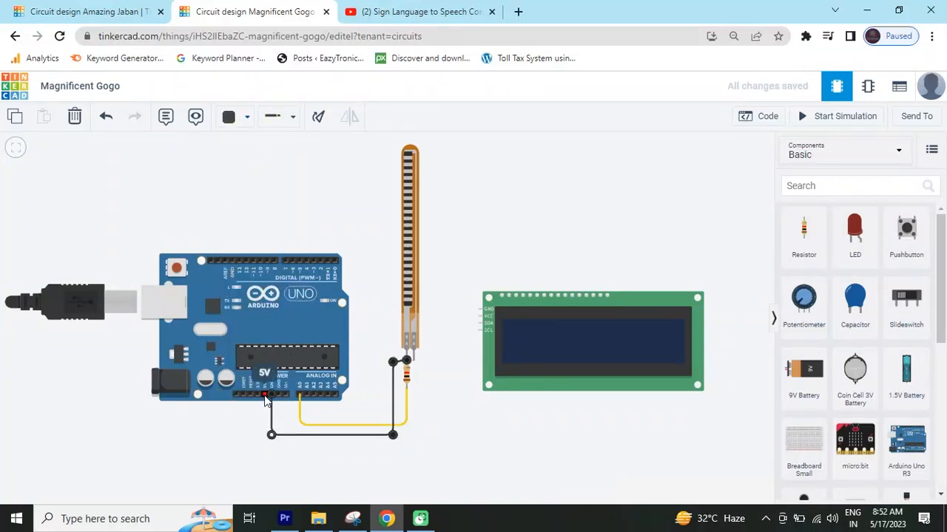
left_click_drag(271, 434, 329, 447)
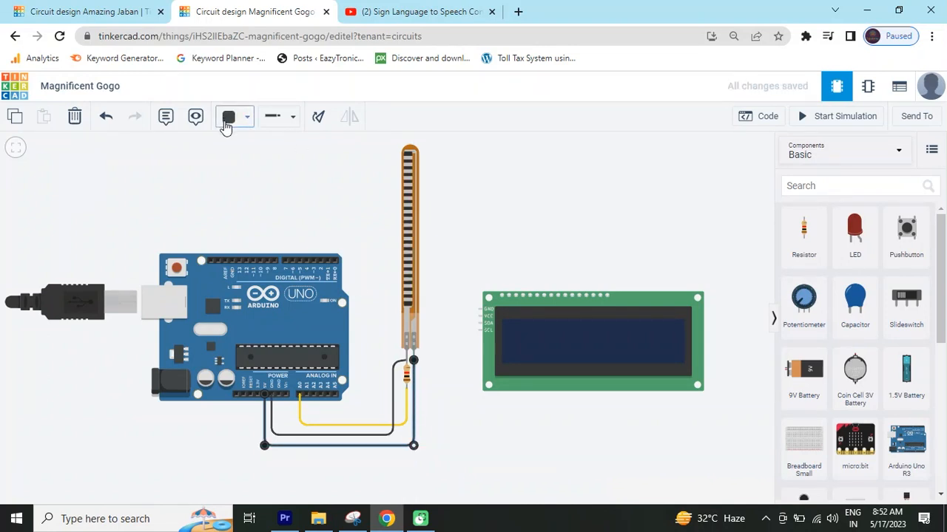
left_click(248, 116)
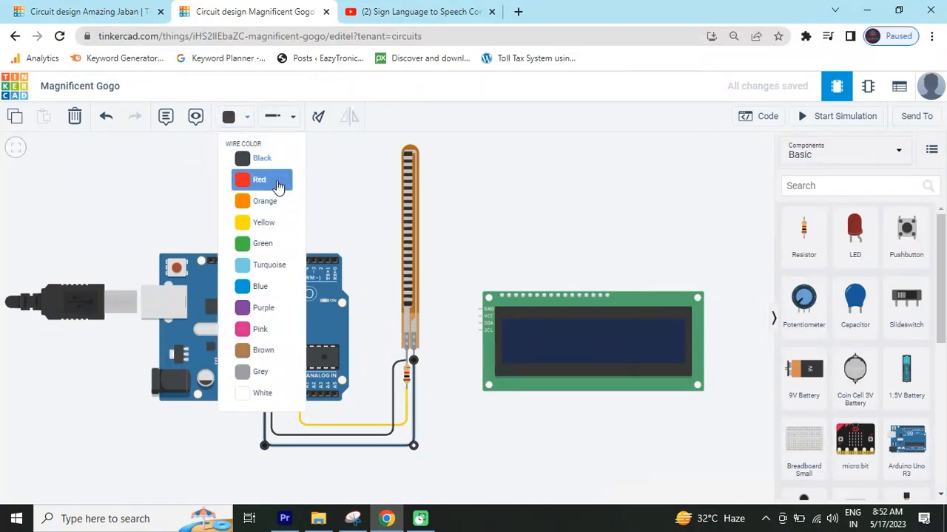
left_click(258, 179)
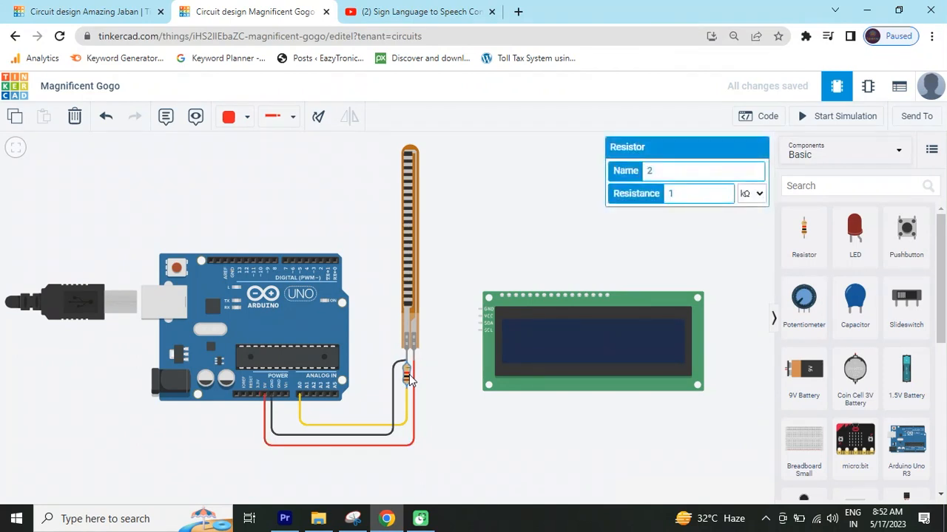
type("10")
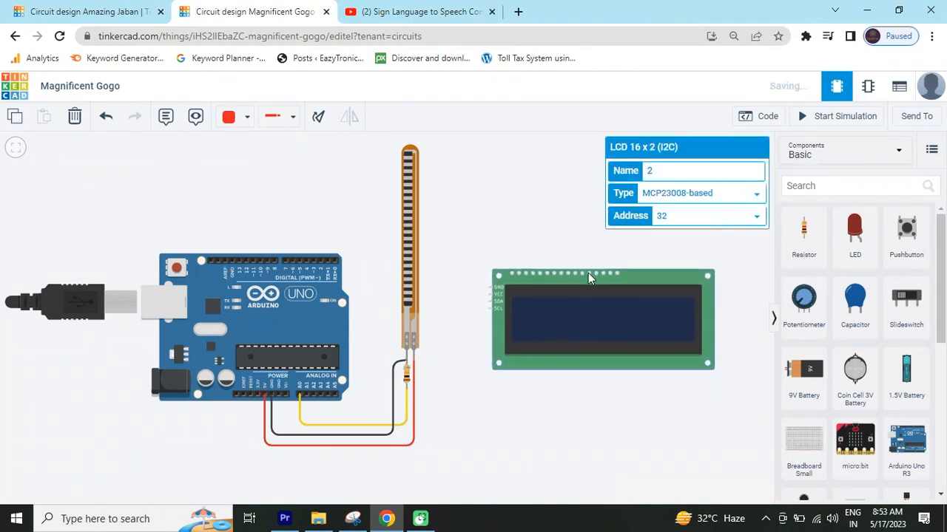
- Wire LCD SDA to A4 and SCL to A5, colouring the wires pink and purple
left_click(484, 299)
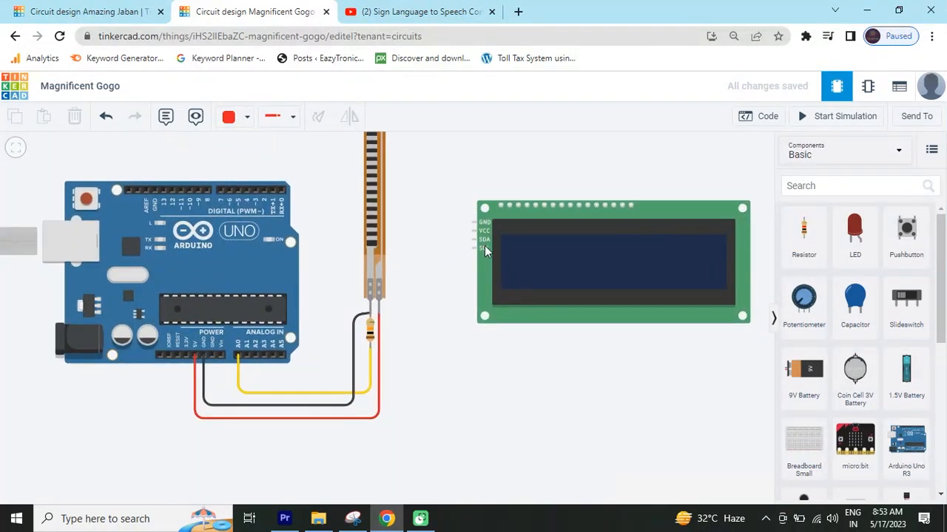
mouse_move(473, 222)
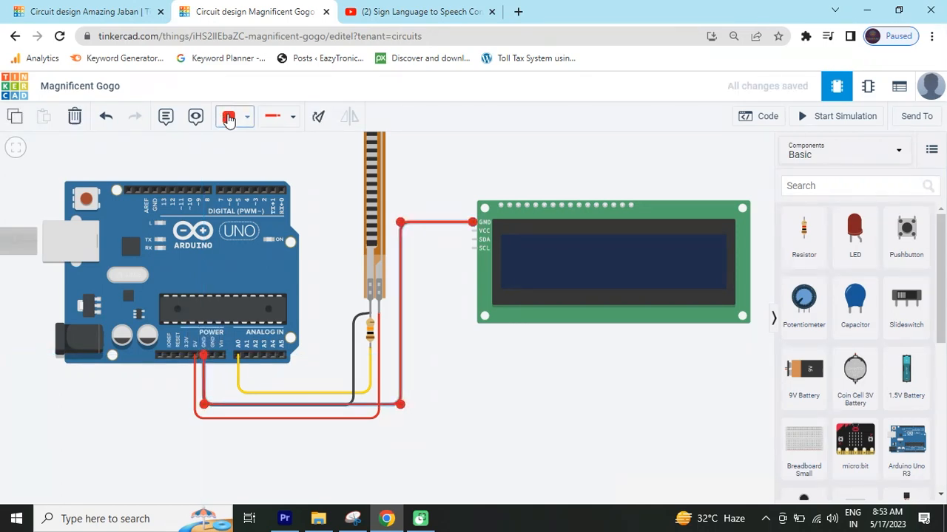
left_click(228, 116)
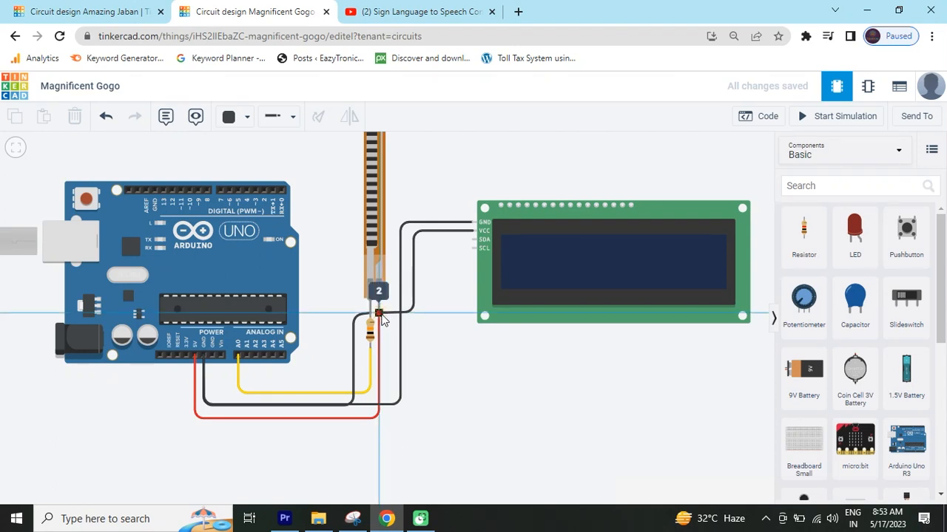
left_click(234, 116)
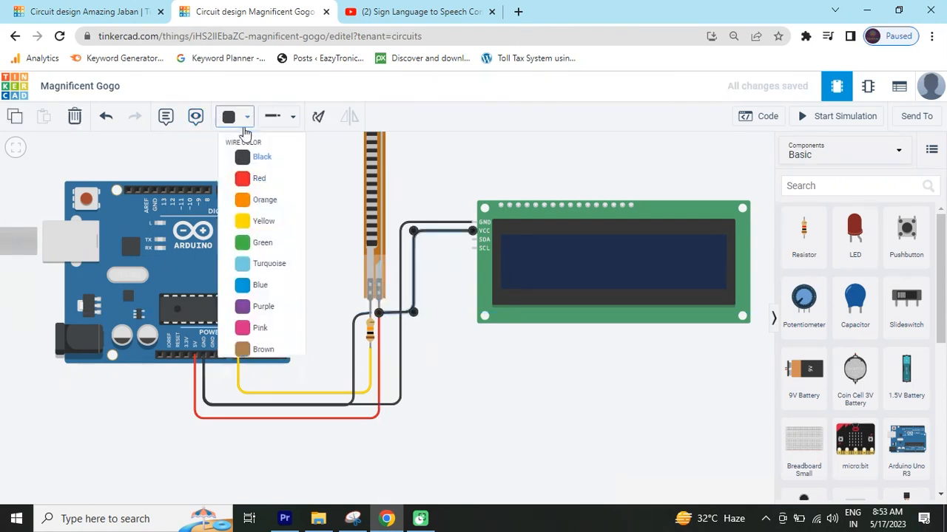
left_click(259, 178)
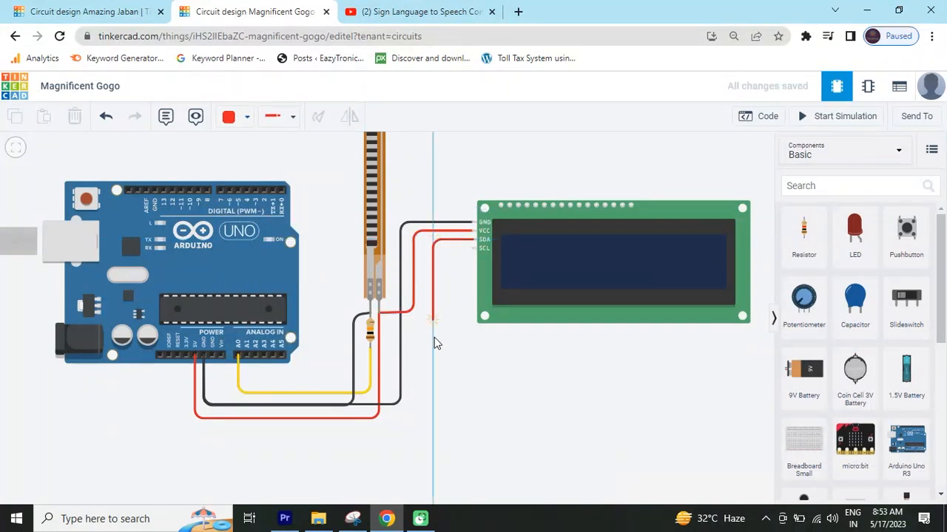
left_click_drag(433, 318, 433, 436)
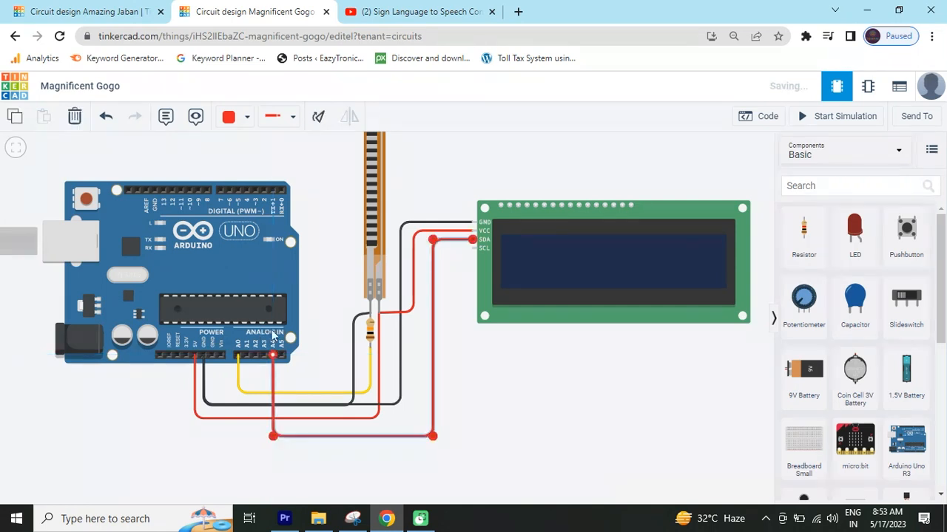
left_click(250, 117)
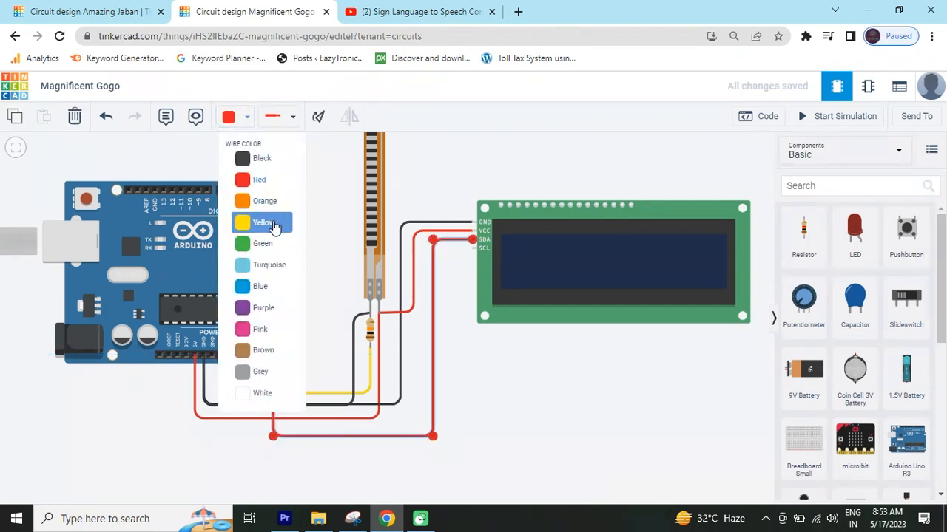
mouse_move(270, 287)
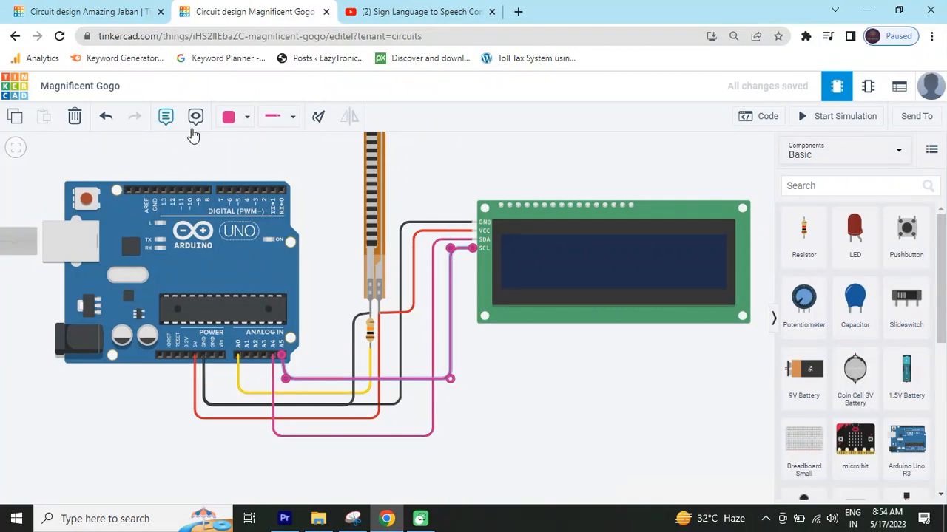
left_click(235, 117)
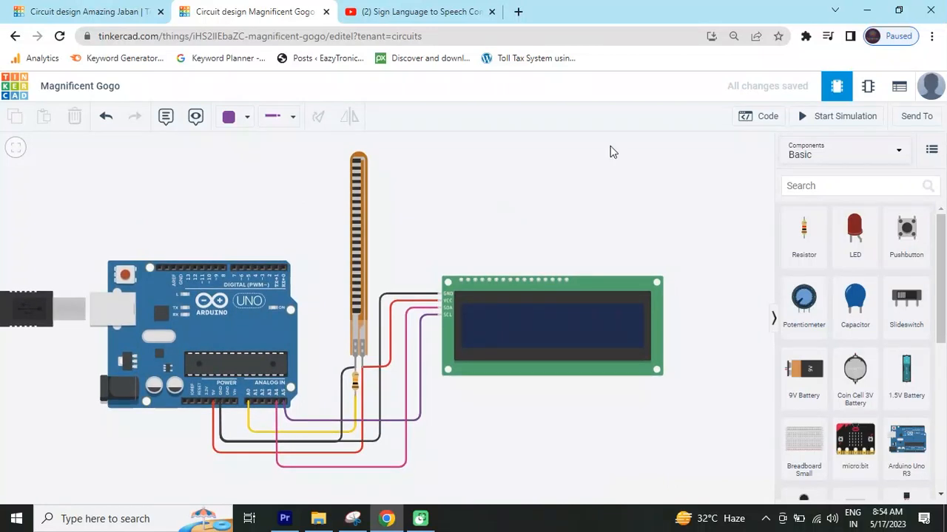
- Open the Blocks code editor and start Create variable from the Variables category
left_click(767, 116)
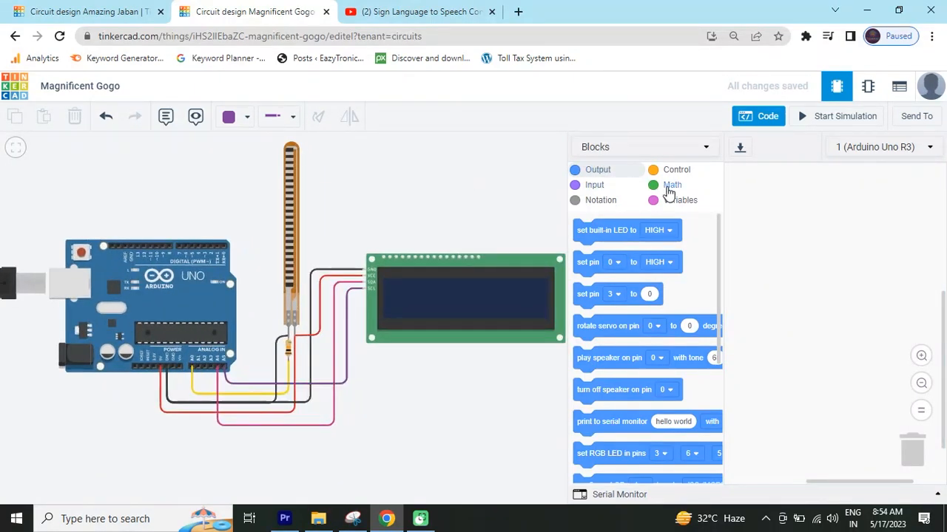
left_click(679, 199)
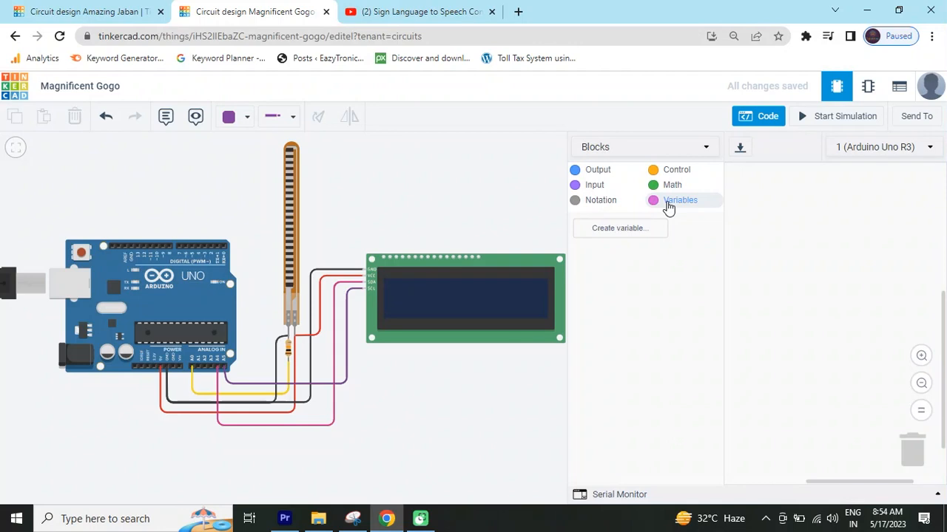
left_click(619, 227)
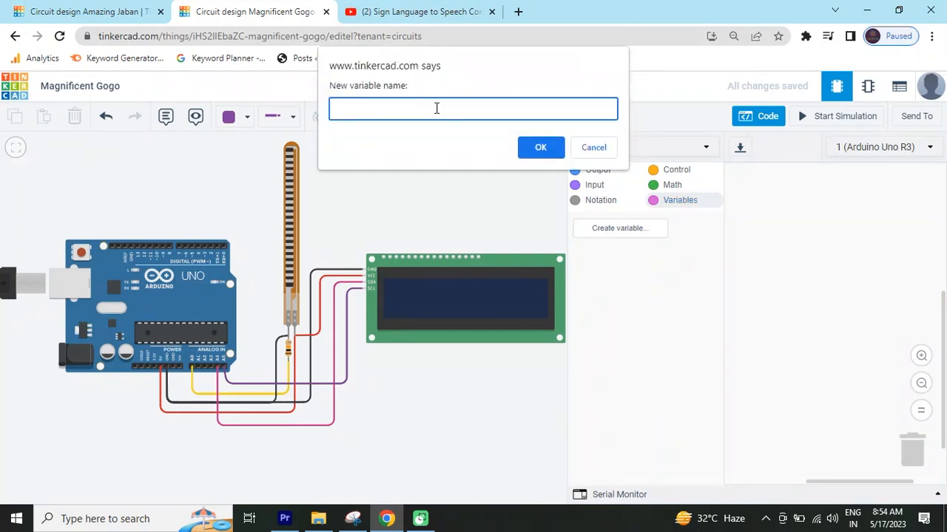
- Type 'FlexSensor' as the new variable's name
type("Flex")
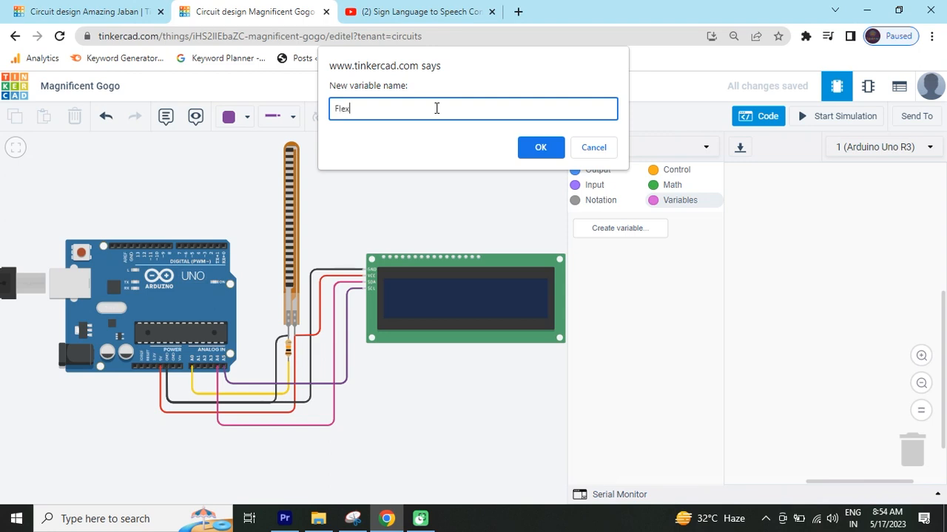
type("Sensor")
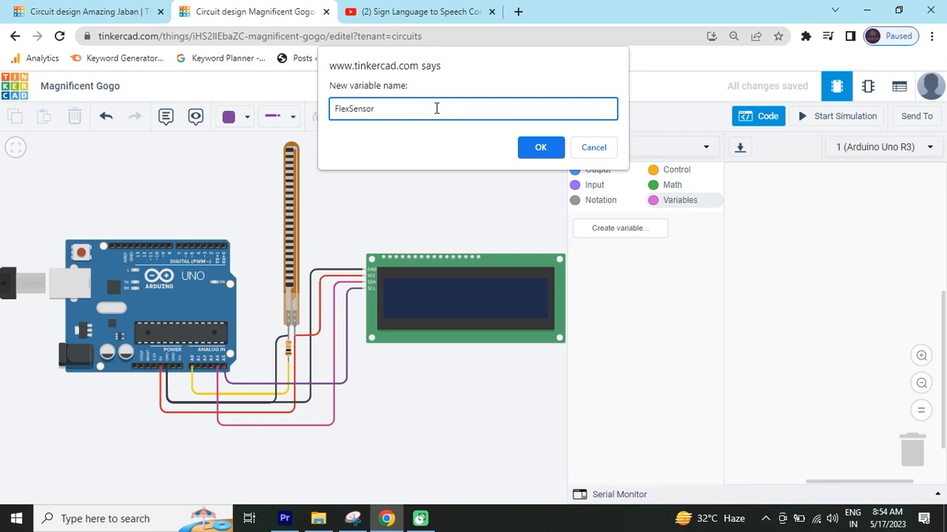
- Confirm FlexSensor and build the block 'set FlexSensor to read analog pin A0'
left_click(540, 147)
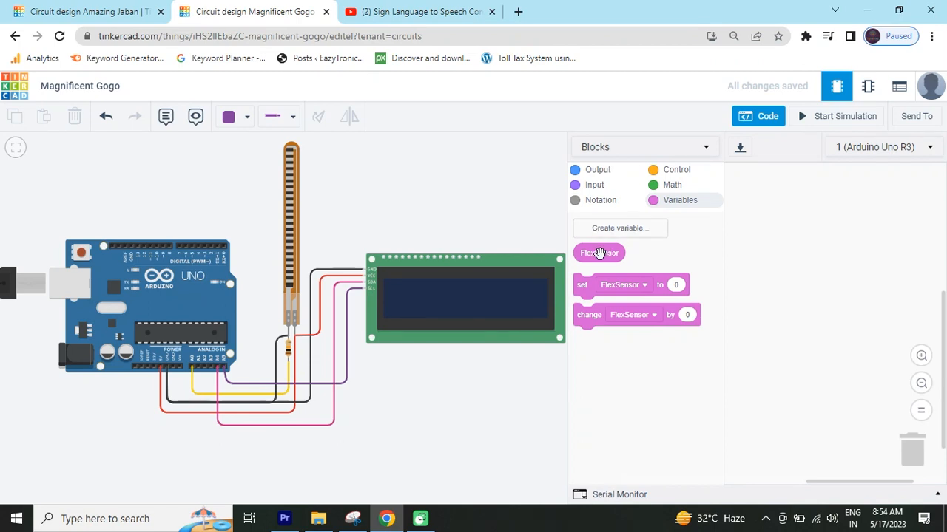
mouse_move(589, 291)
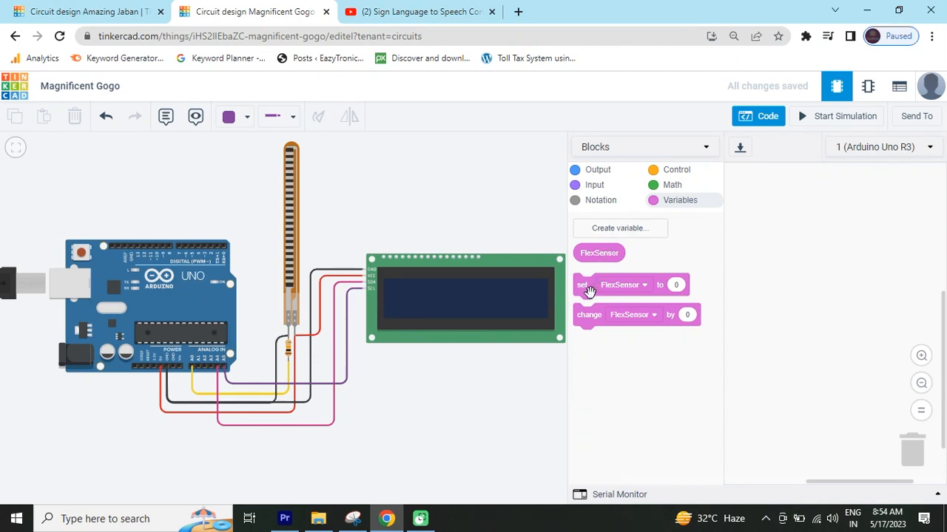
left_click_drag(588, 284, 828, 215)
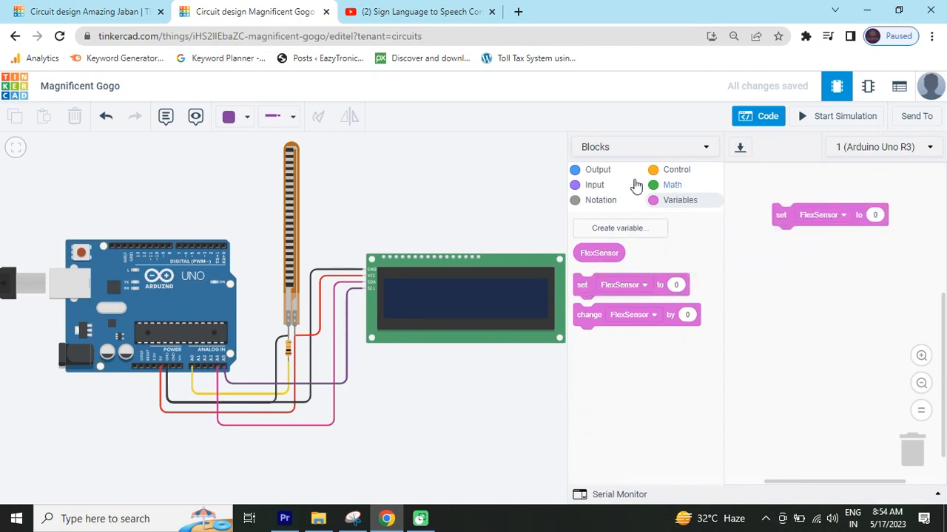
left_click(595, 185)
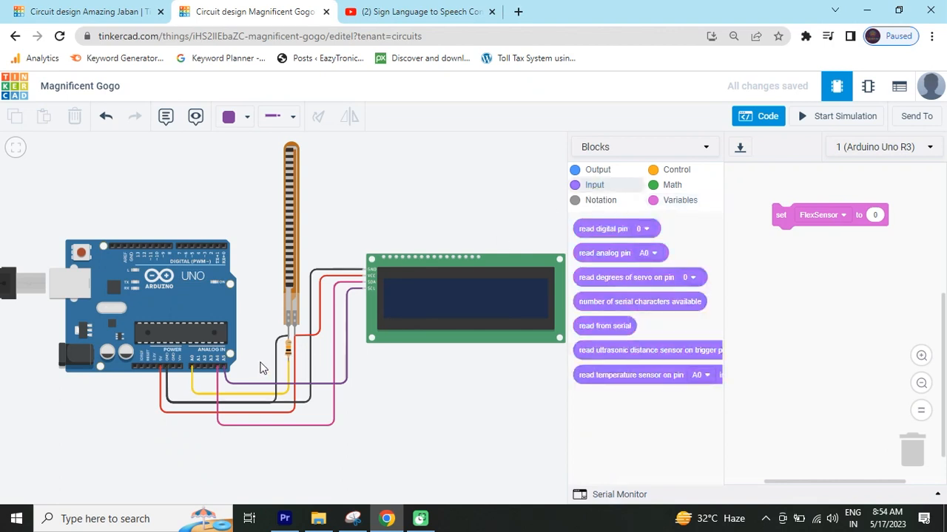
mouse_move(607, 252)
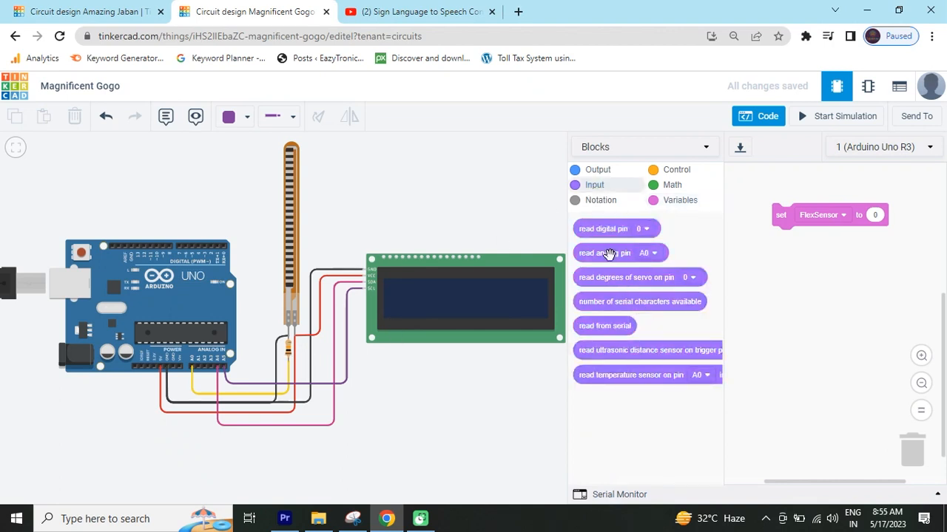
left_click_drag(604, 253, 823, 153)
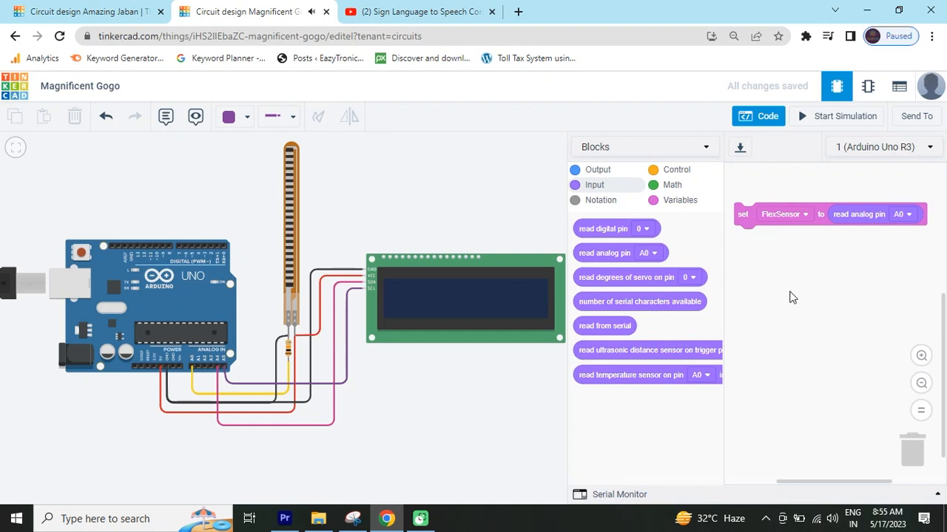
mouse_move(399, 172)
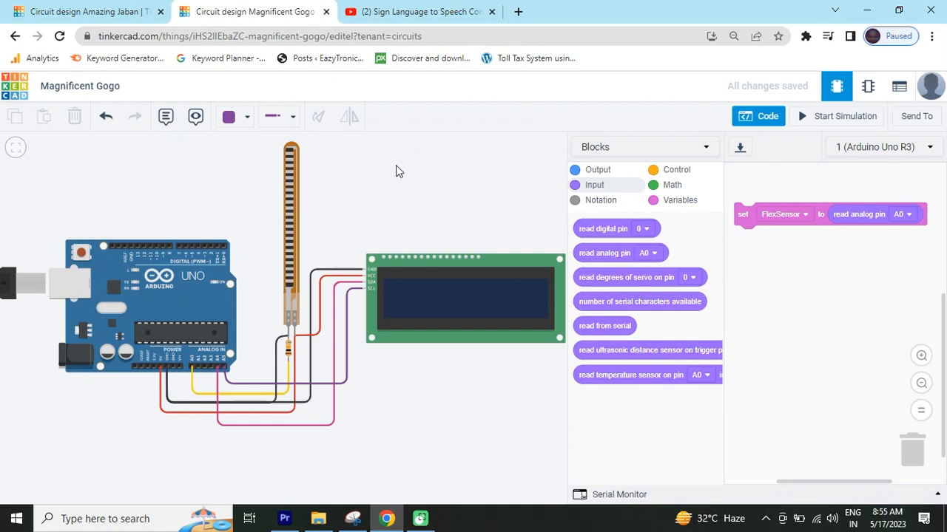
mouse_move(703, 152)
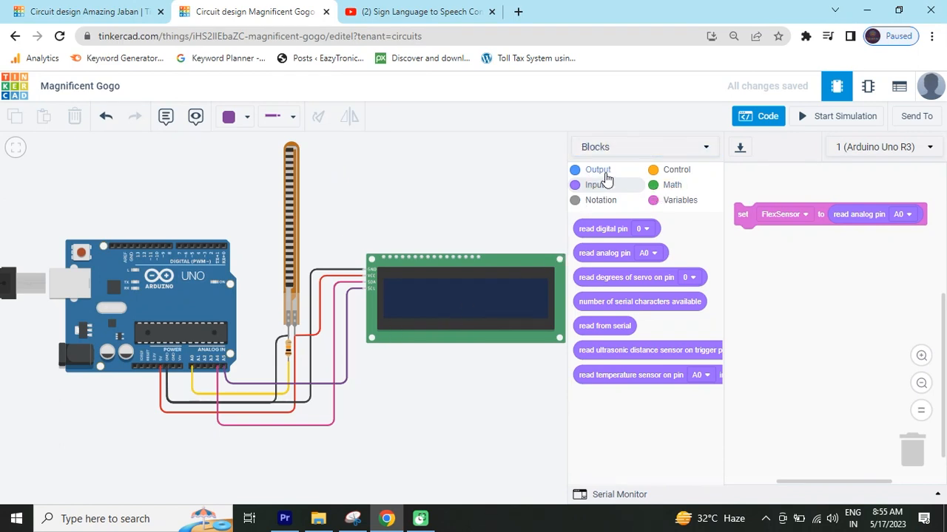
- Add a 'print to serial monitor' block printing FlexSensor under the set block
left_click(598, 169)
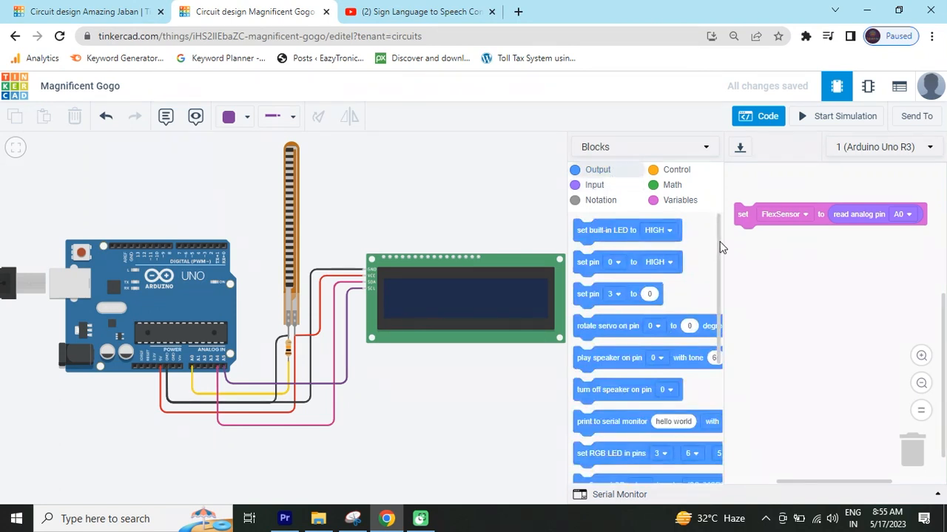
scroll("down", 3)
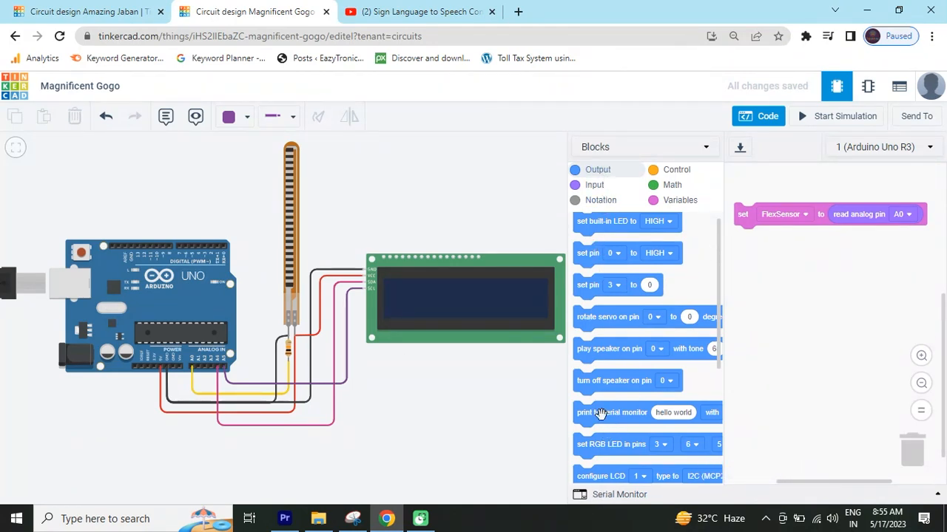
left_click_drag(611, 413, 773, 237)
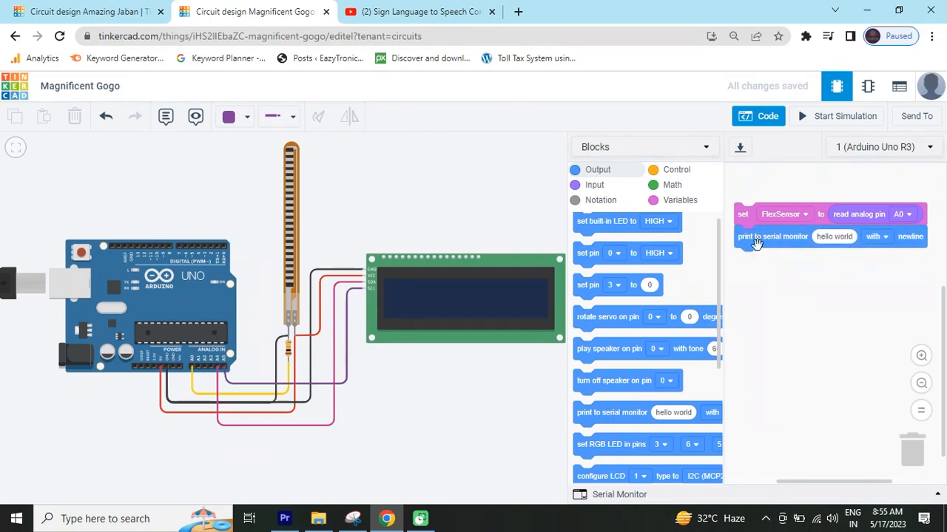
left_click(679, 199)
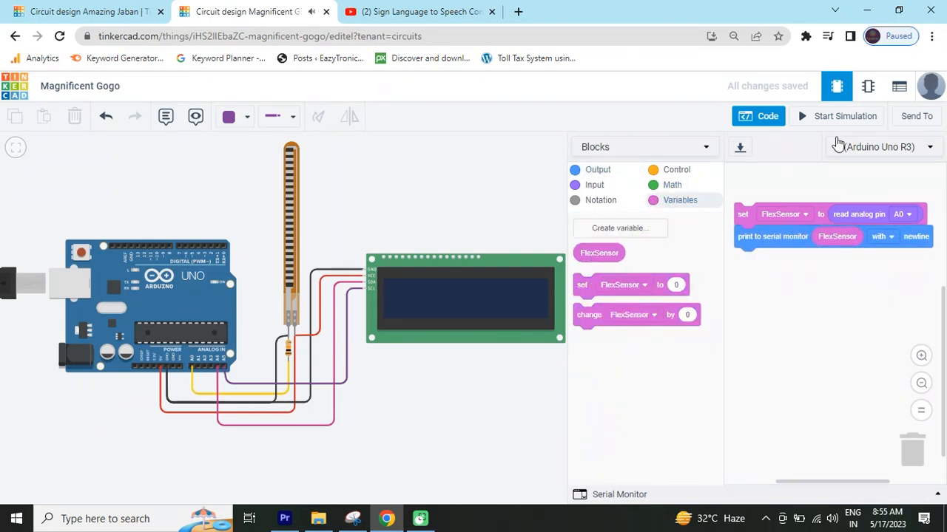
- Run the simulation, view 0 readings in the Serial Monitor, then return to YouTube
left_click(836, 116)
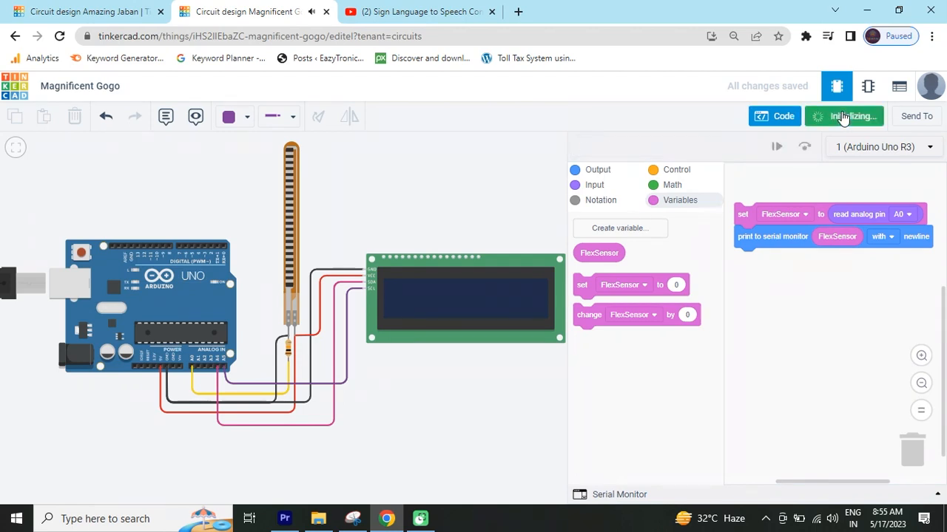
left_click(843, 116)
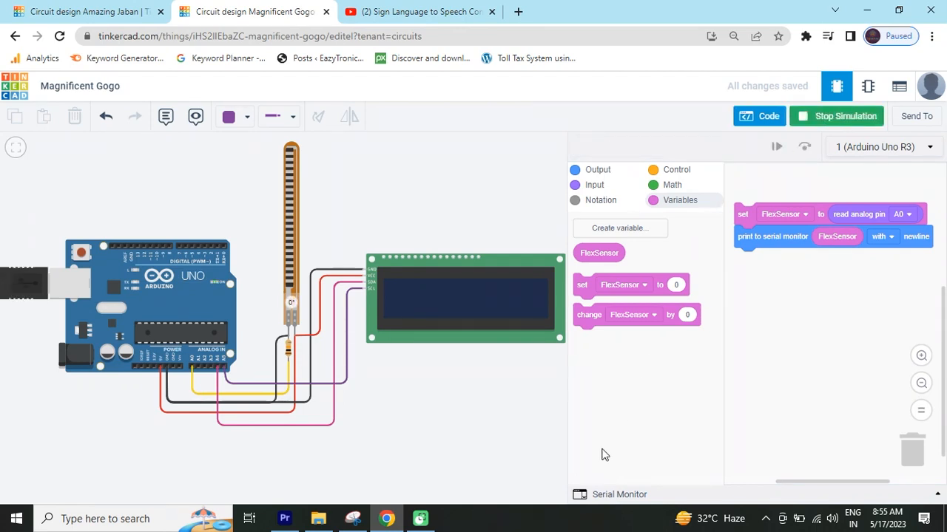
left_click(619, 494)
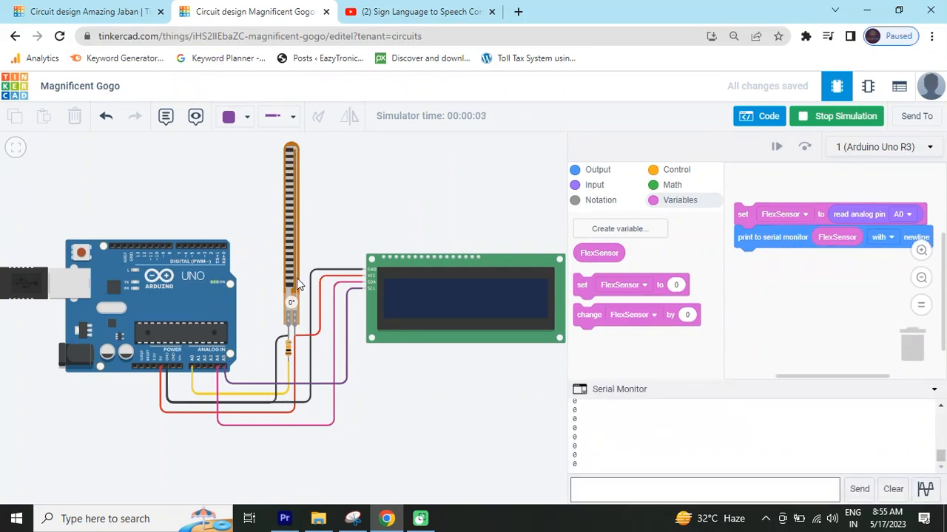
left_click(418, 11)
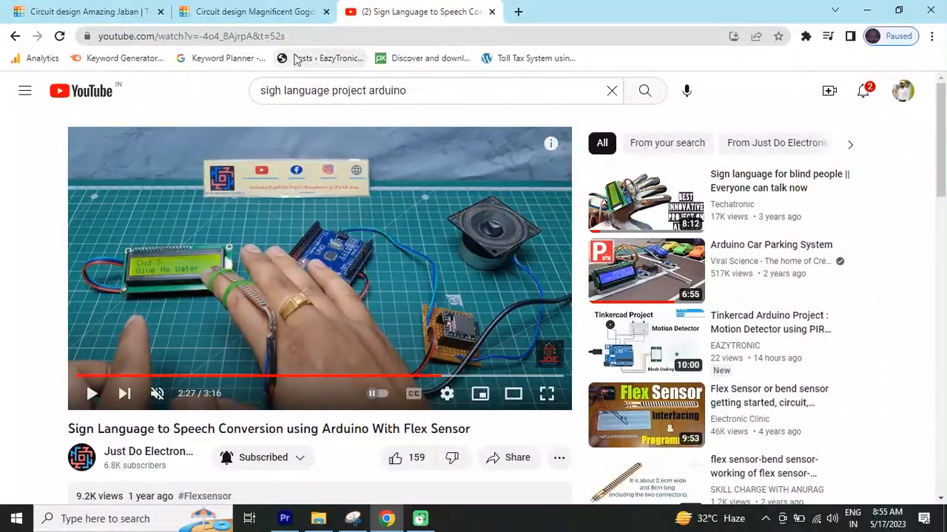
- Switch to the YouTube tab with the Sign Language to Speech Conversion video
left_click(251, 11)
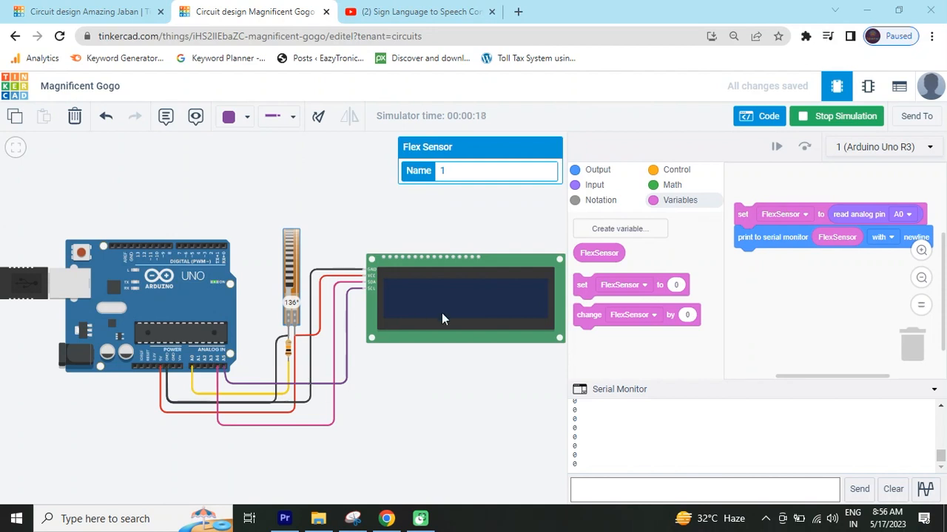
mouse_move(547, 233)
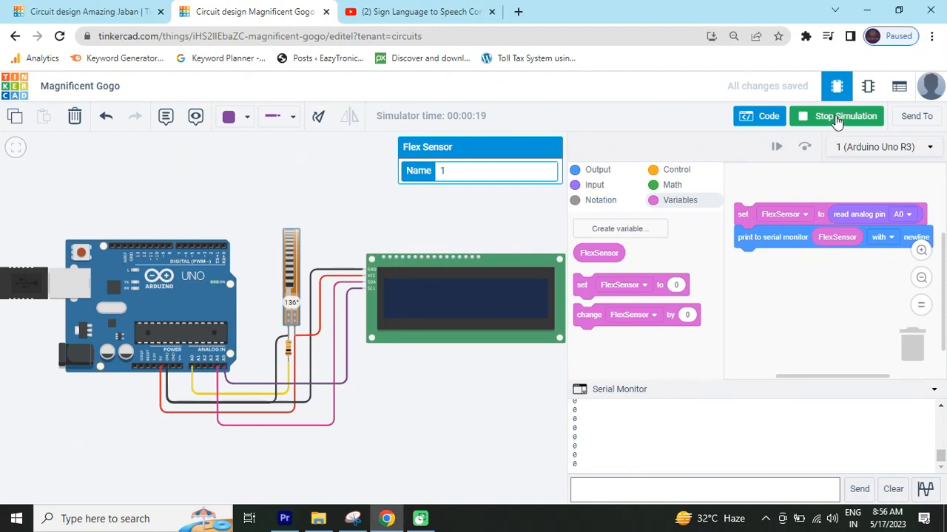
- Stop the simulation with the flex sensor bent to 136°
left_click(835, 116)
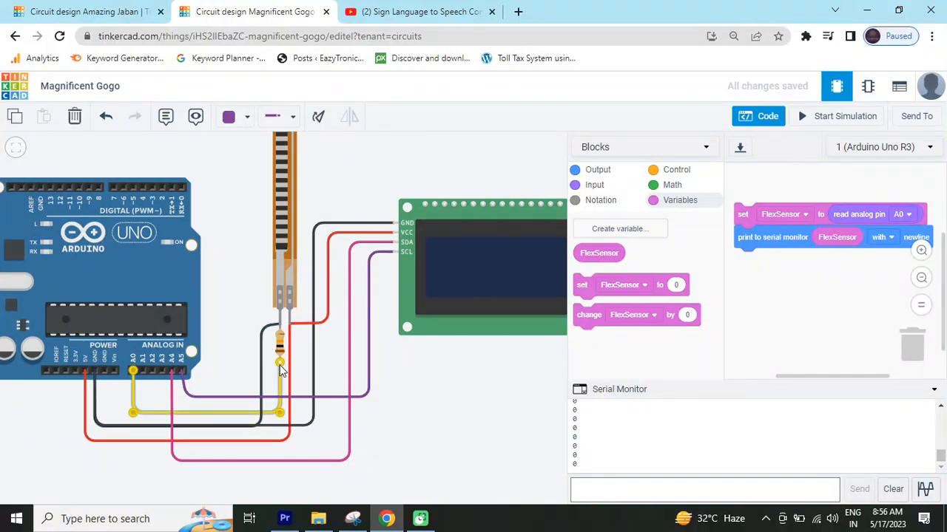
- Reconnect the A0 wire at the sensor–resistor junction, color it yellow, and start simulating
left_click(767, 116)
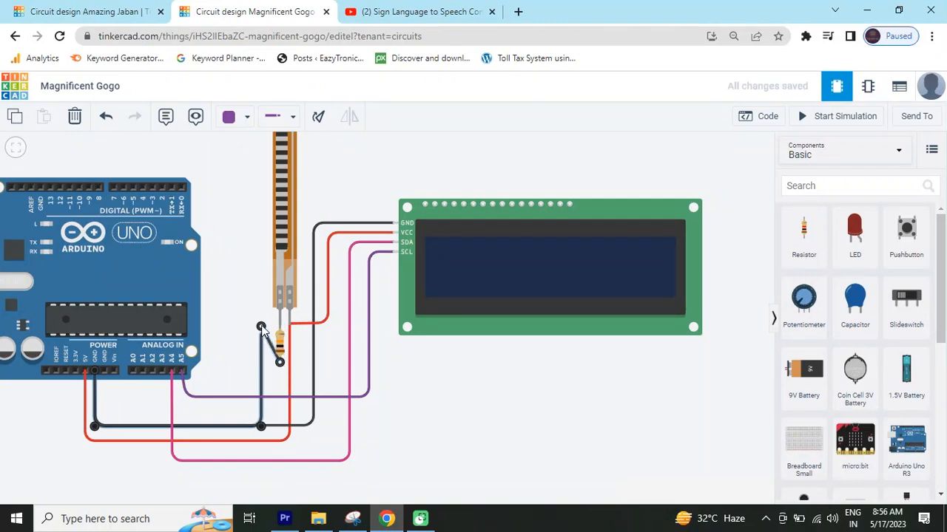
left_click_drag(261, 329, 280, 429)
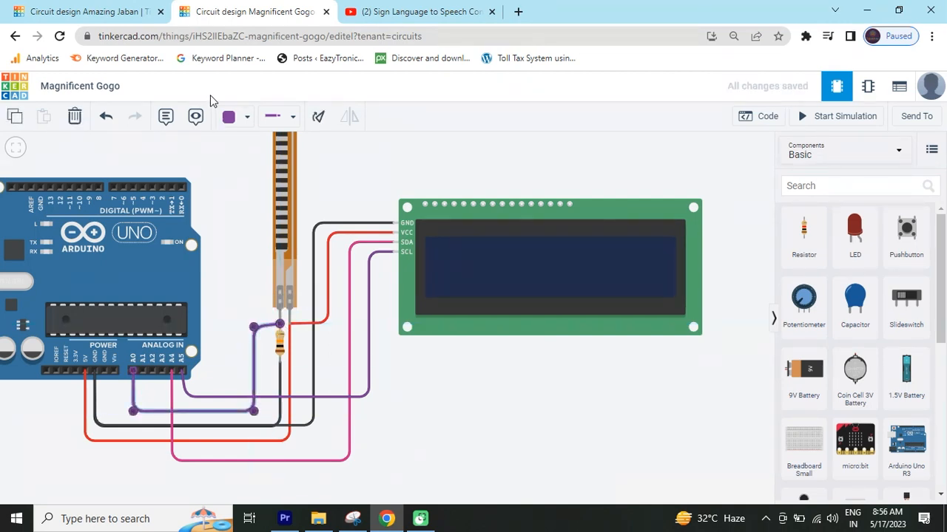
left_click(229, 117)
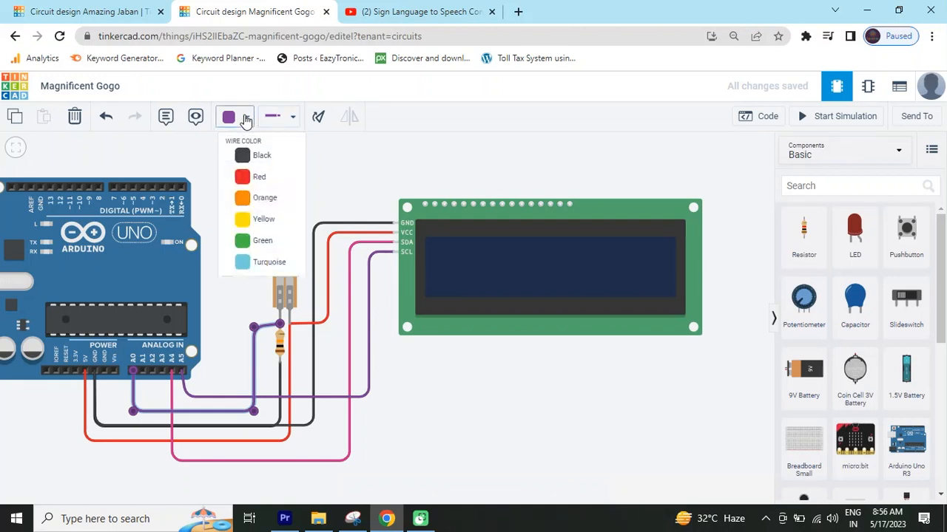
left_click(264, 218)
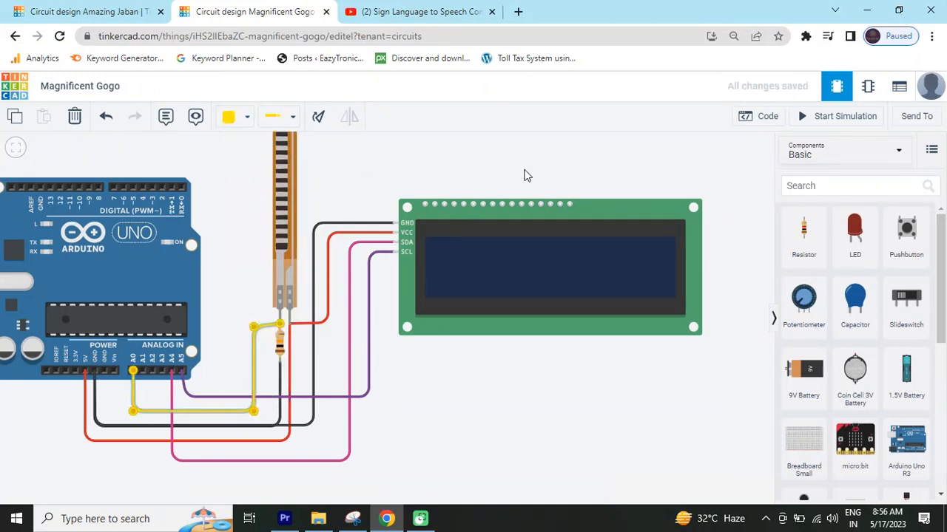
left_click(836, 117)
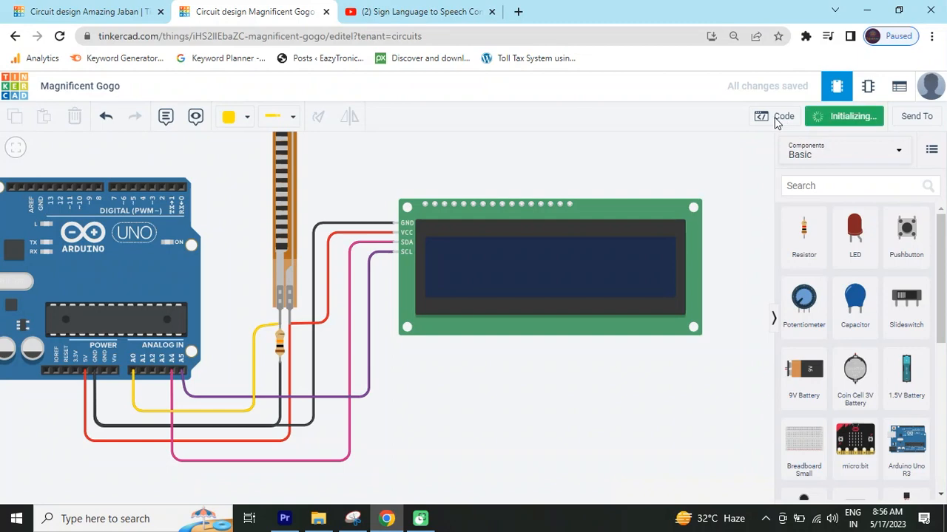
- With block code shown, bend the flex sensor to 34° then 53°, readings dropping to 172
left_click(783, 116)
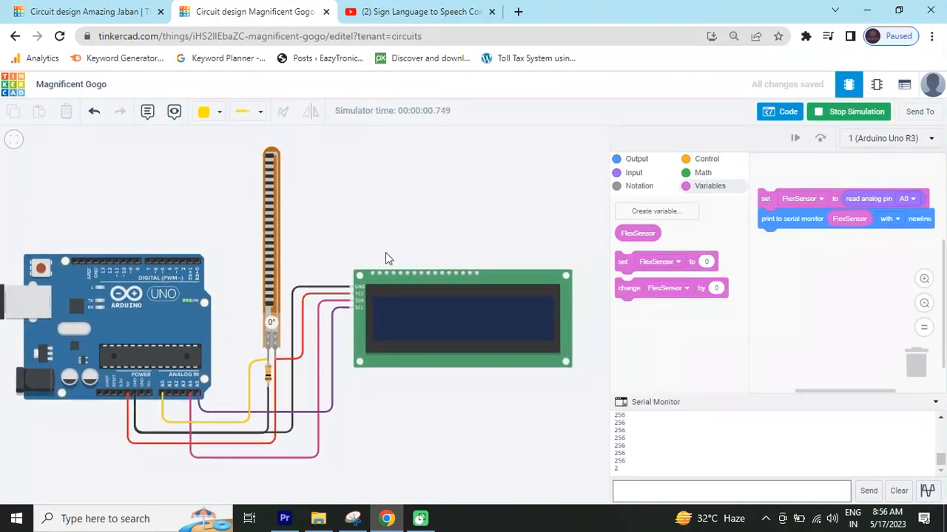
left_click(270, 281)
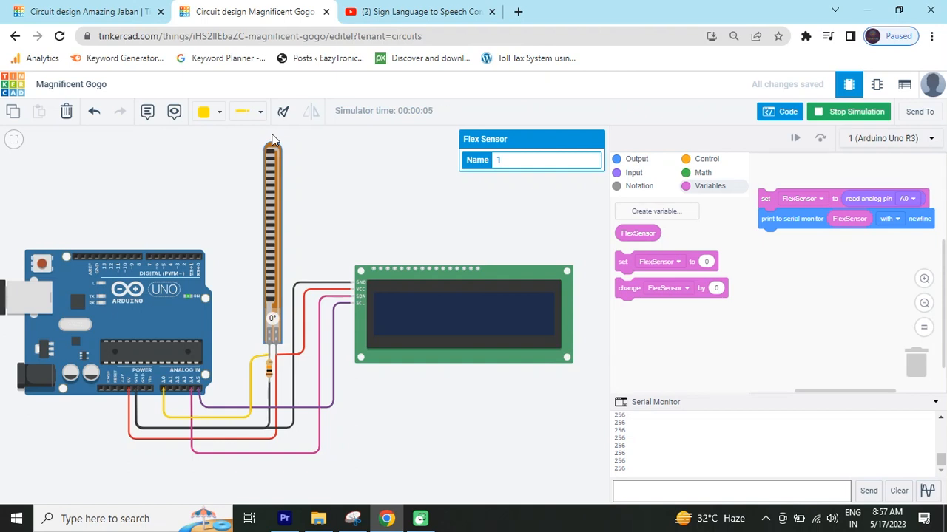
left_click_drag(274, 147, 274, 192)
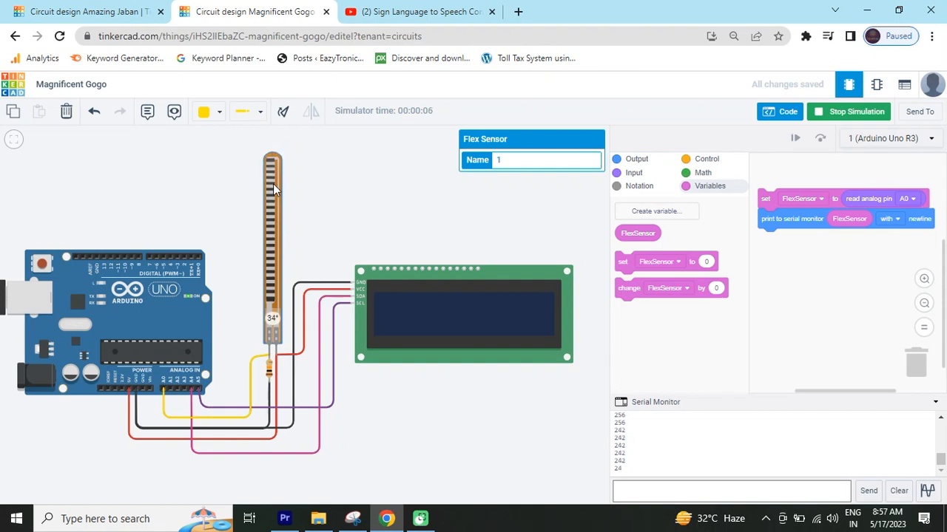
left_click_drag(272, 188, 268, 236)
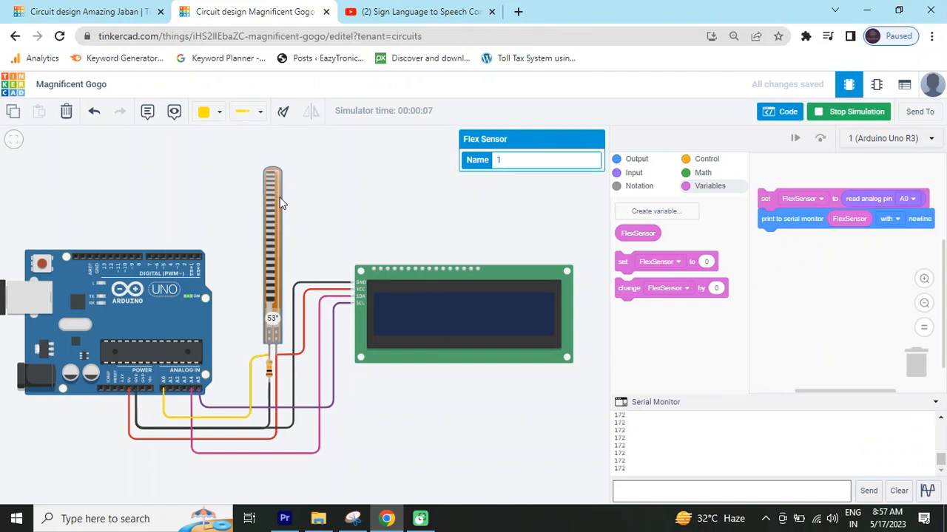
mouse_move(606, 186)
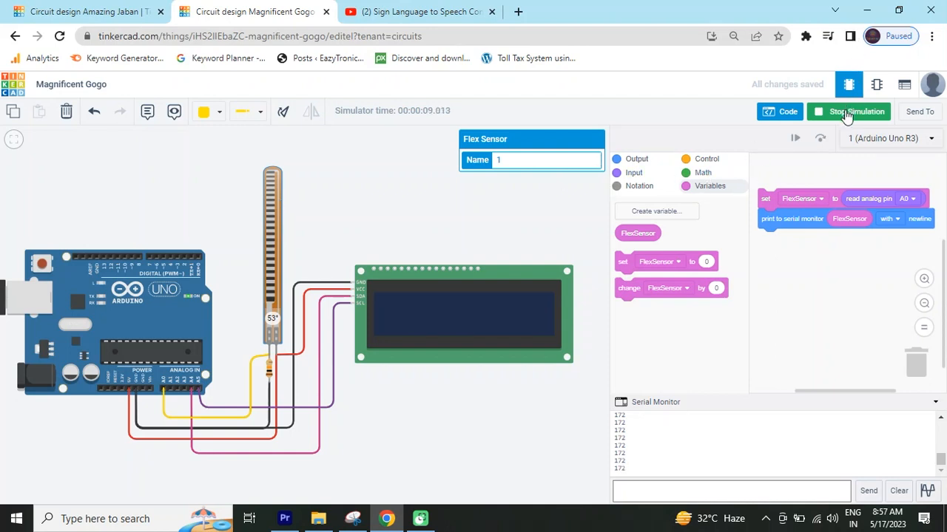
- Stop the simulation and browse the Output and Control blocks down to the LCD blocks
left_click(848, 111)
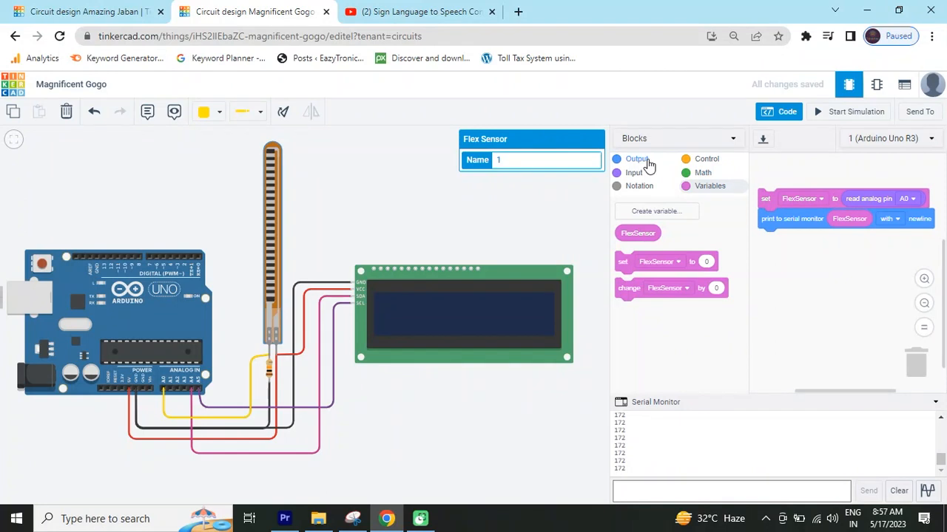
left_click(636, 159)
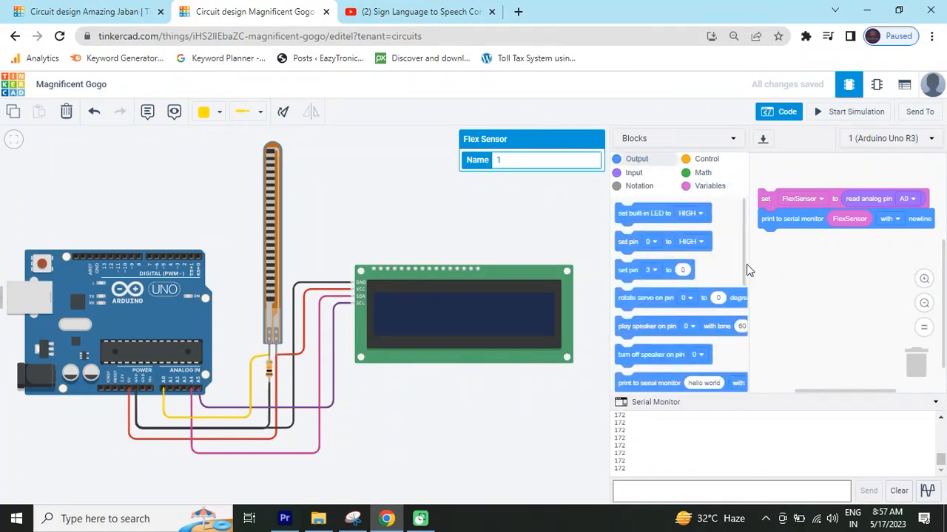
mouse_move(746, 272)
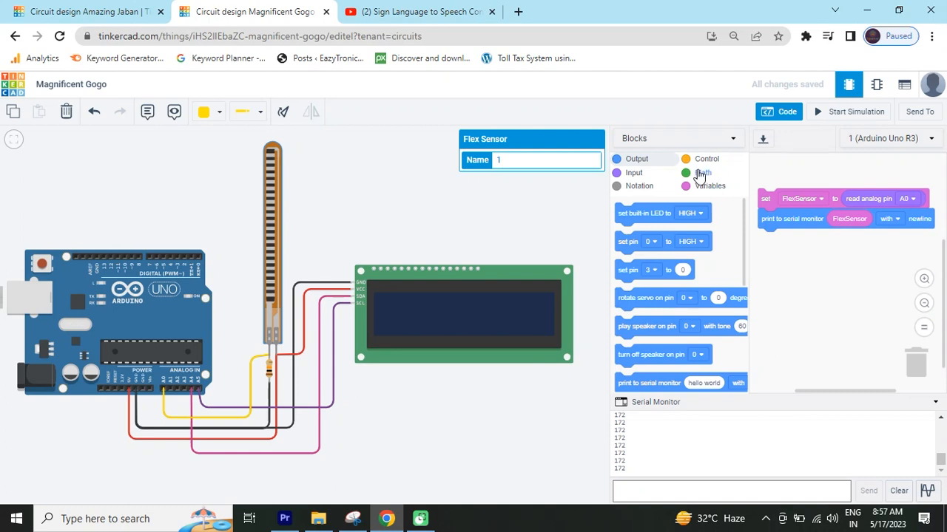
left_click(706, 158)
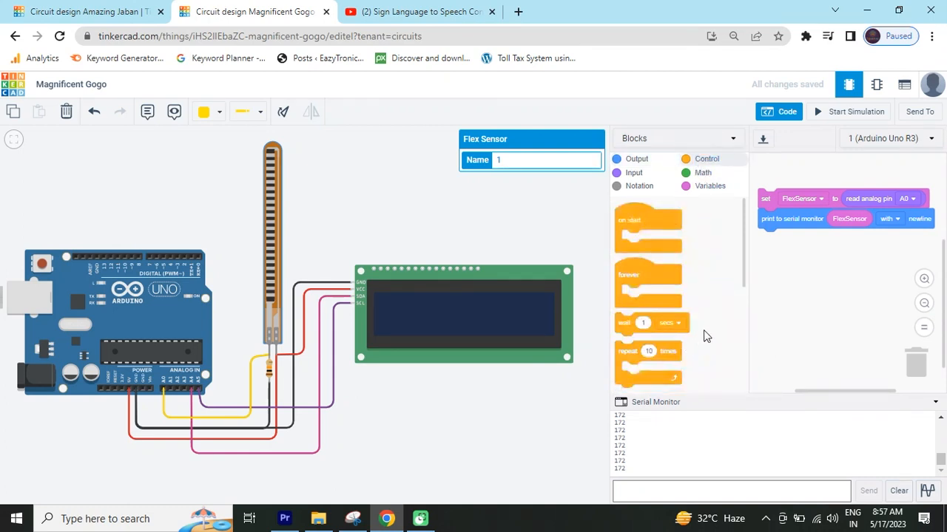
scroll("down", 3)
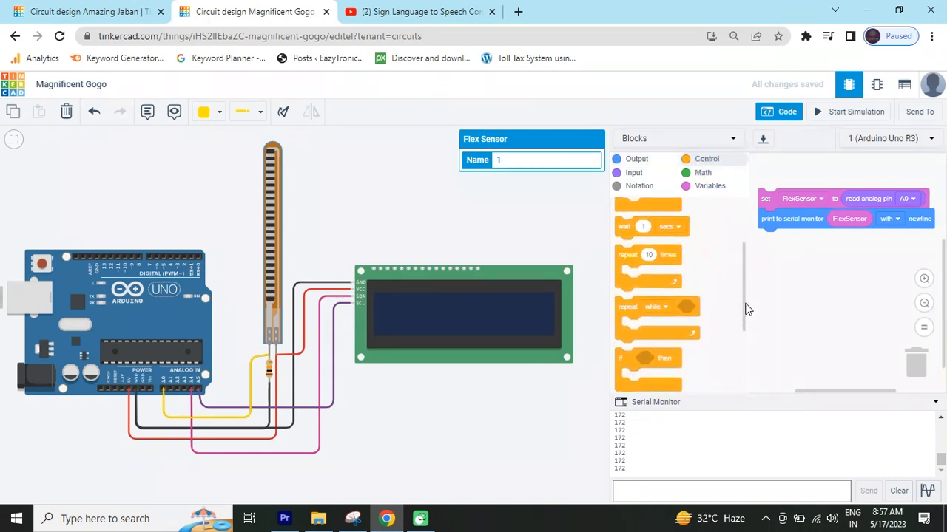
left_click(636, 158)
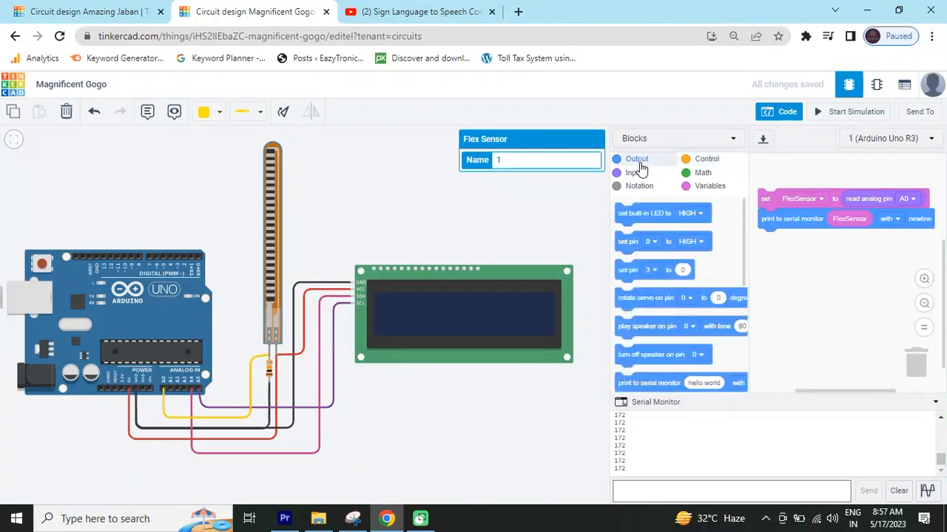
mouse_move(716, 316)
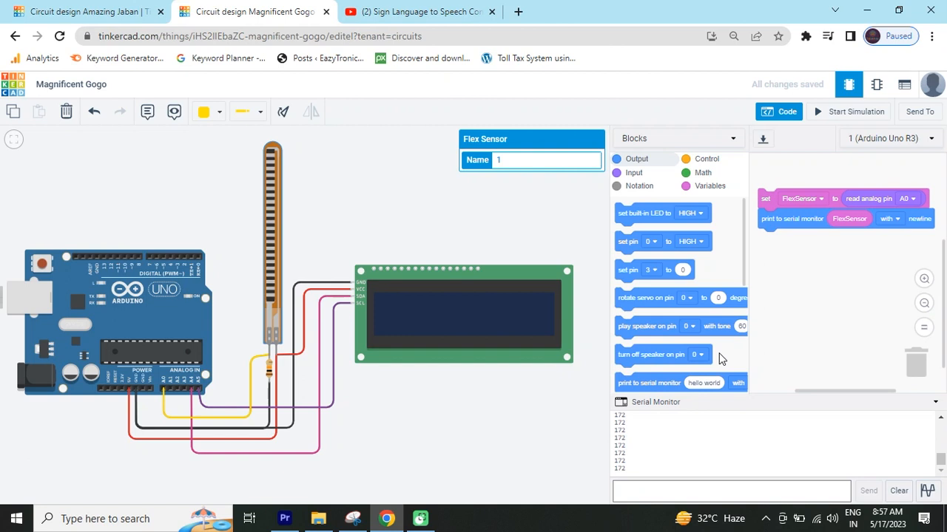
scroll("down", 3)
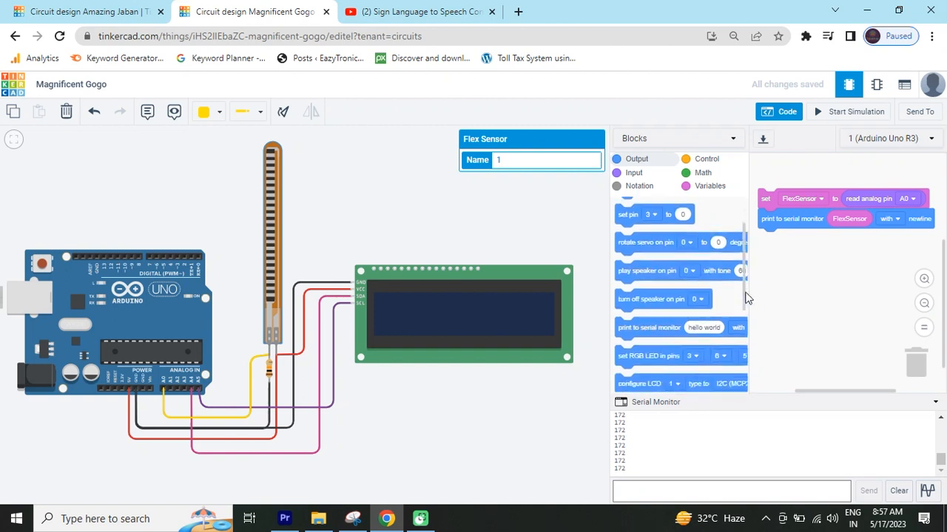
scroll("down", 3)
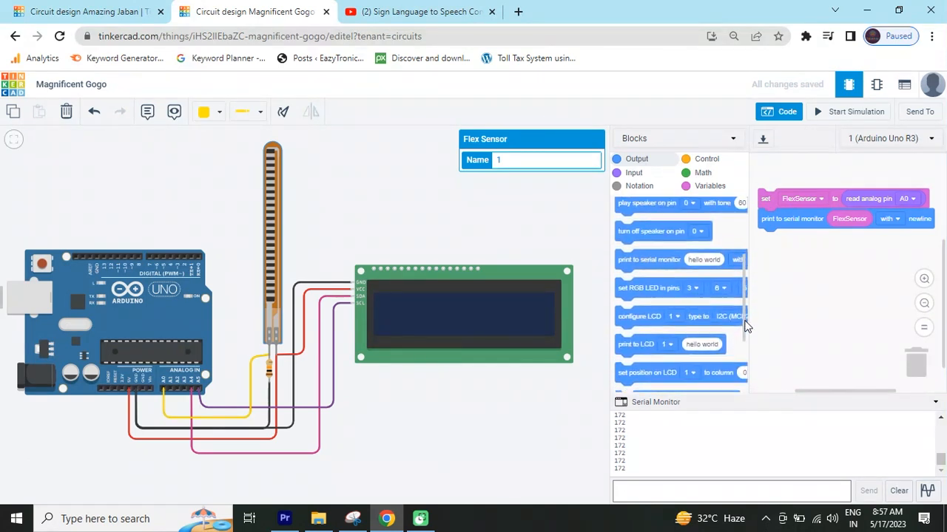
scroll("down", 3)
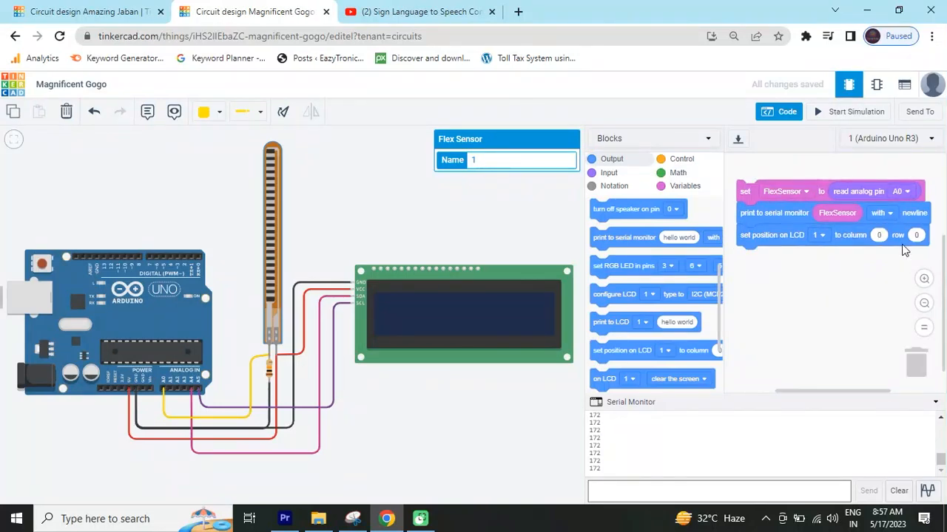
mouse_move(697, 327)
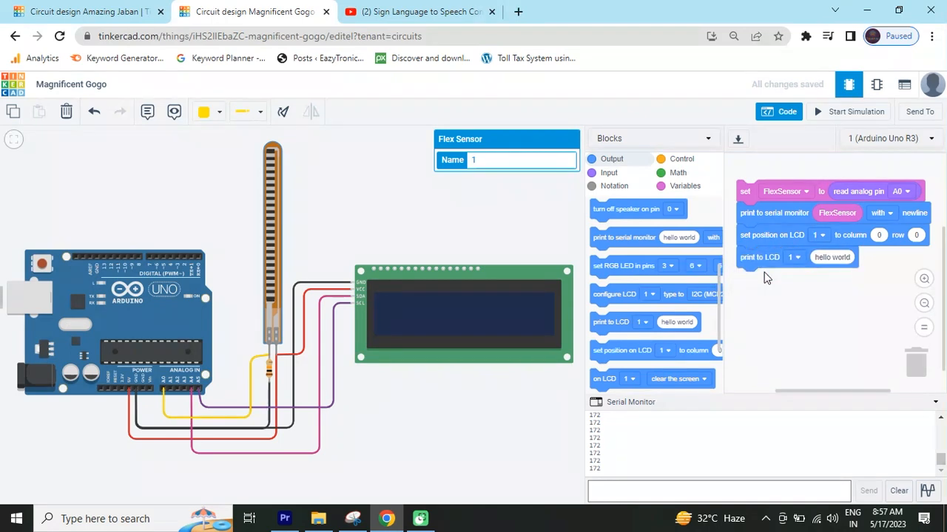
- Set the first LCD print text to 'Sign Language' and the second position block to row 1
left_click(831, 257)
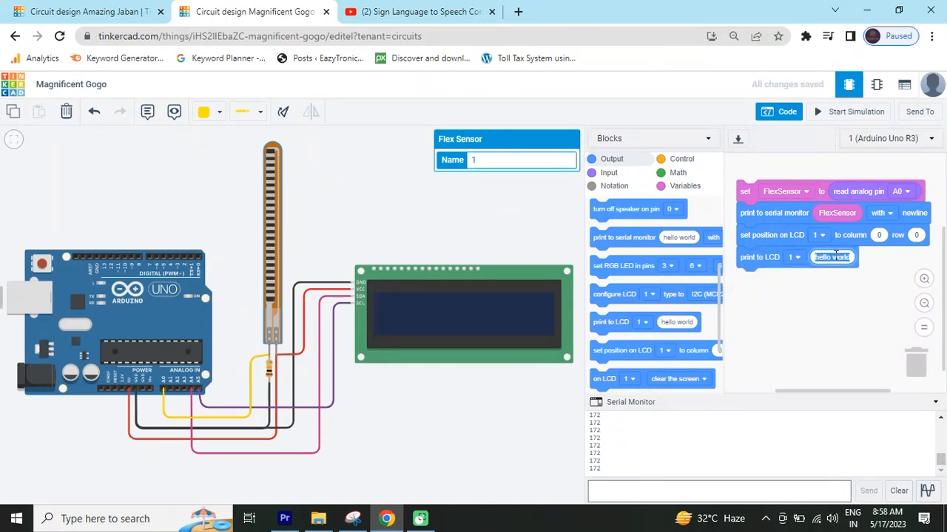
type("Sigl")
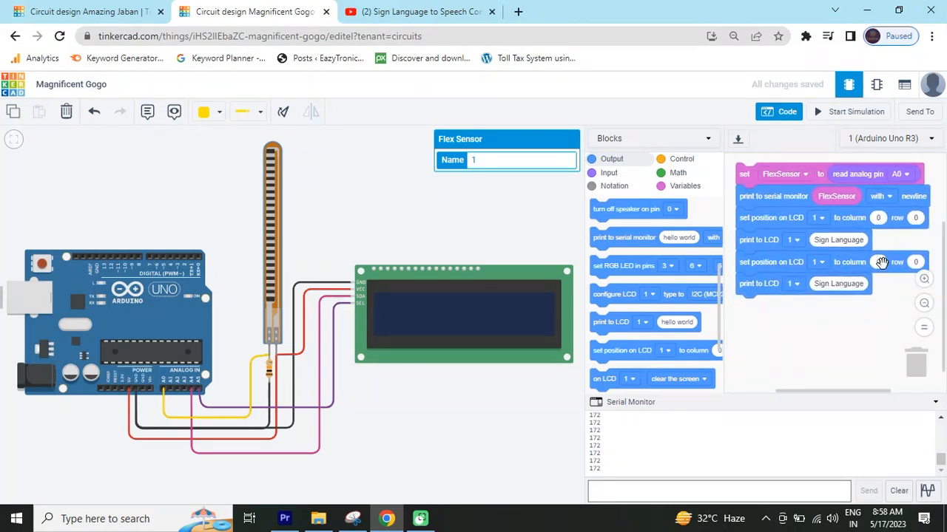
mouse_move(922, 261)
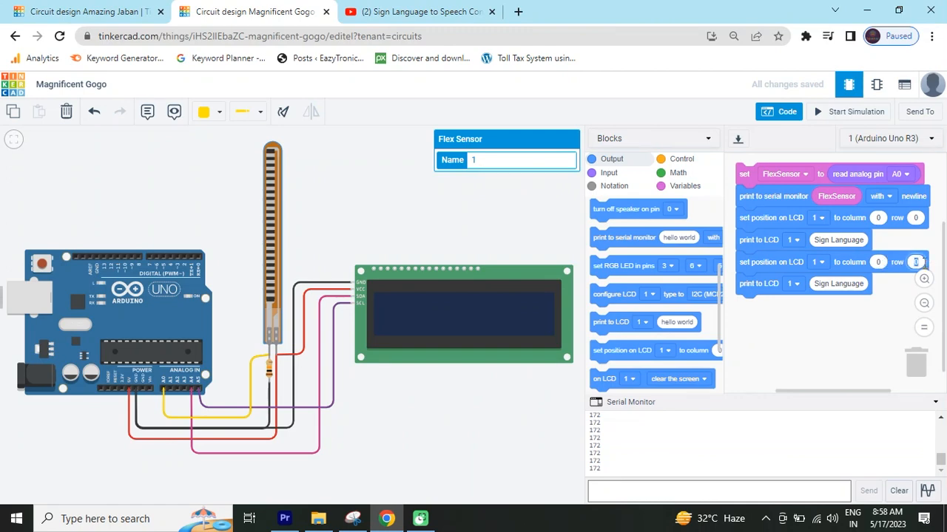
left_click(916, 262)
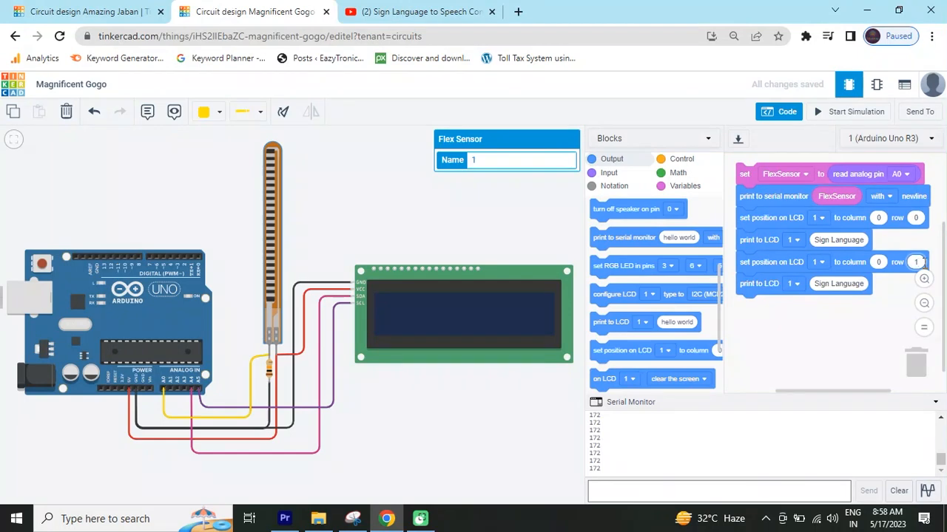
- Set the second LCD print text to 'Speech Convert' and start the simulation
left_click(837, 284)
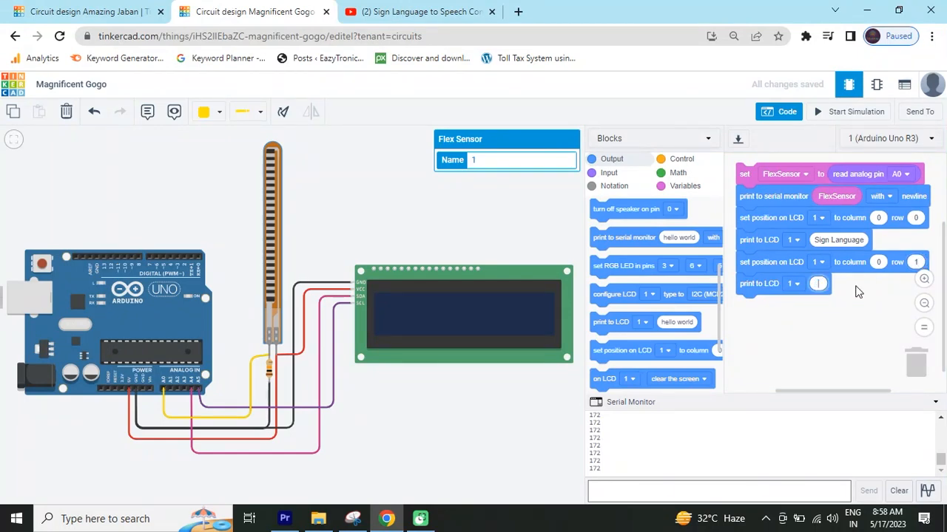
type("Speed")
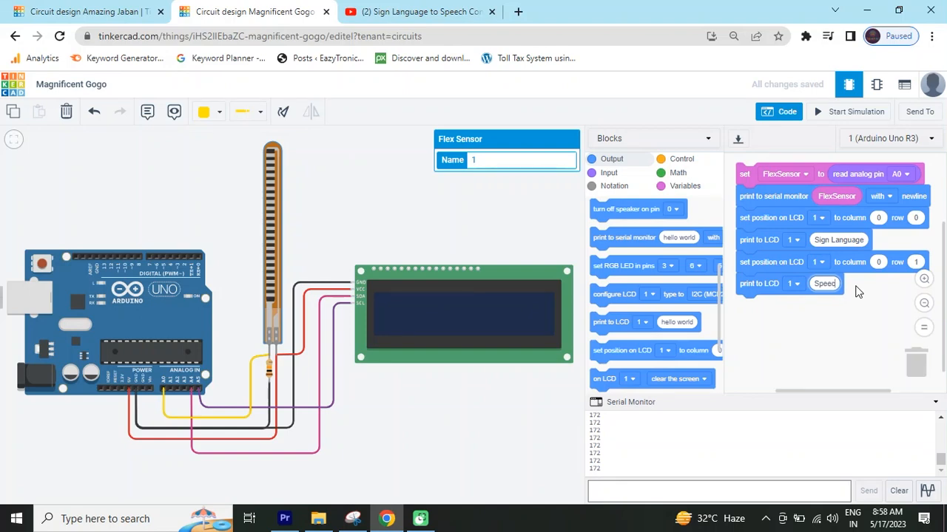
type("Speech Convert")
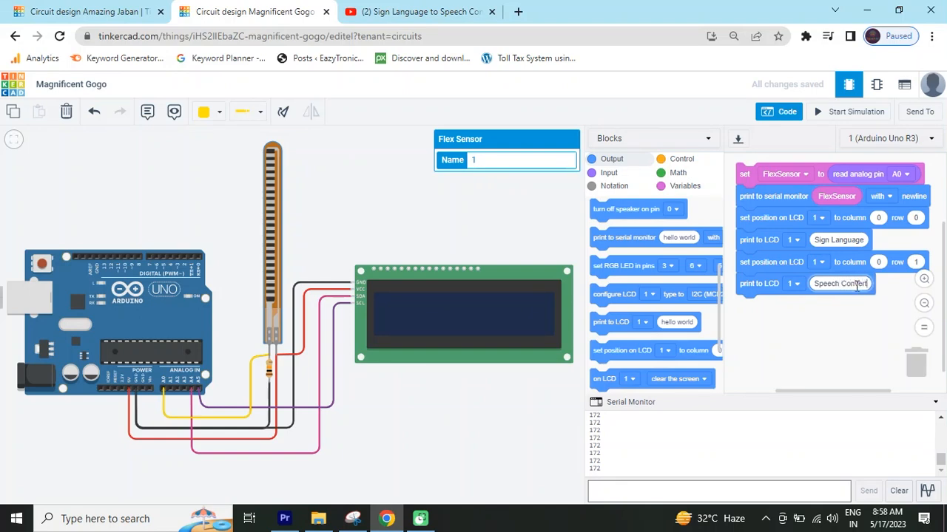
left_click(849, 112)
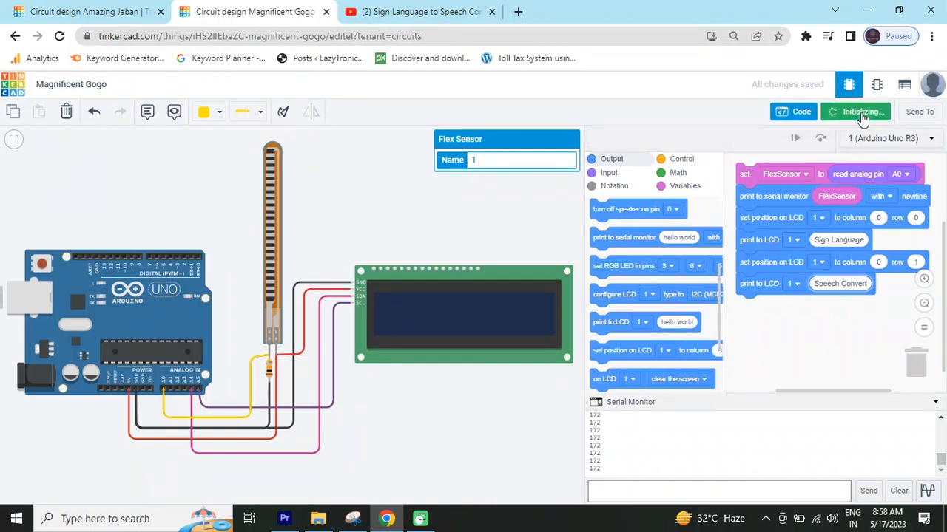
- Confirm the LCD shows 'Sign Language' over 'Speech Convert', then stop simulating
left_click(855, 112)
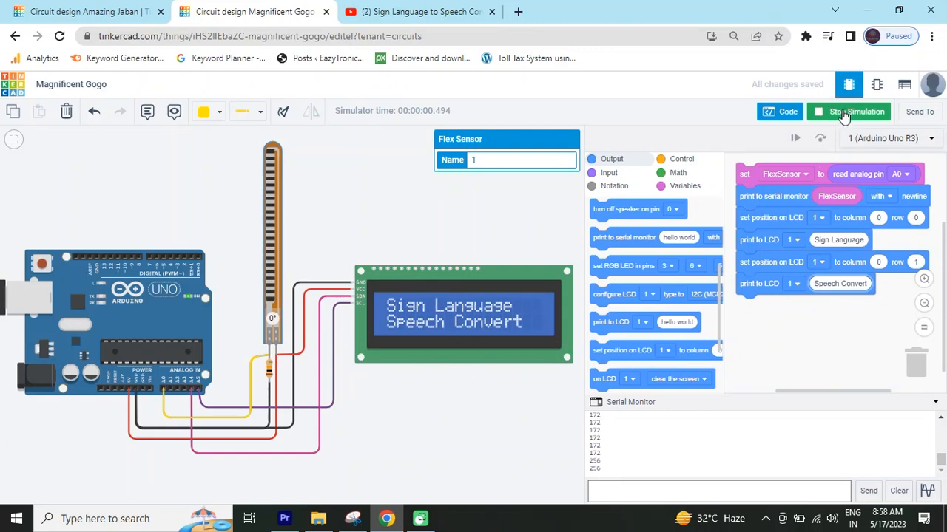
left_click(848, 111)
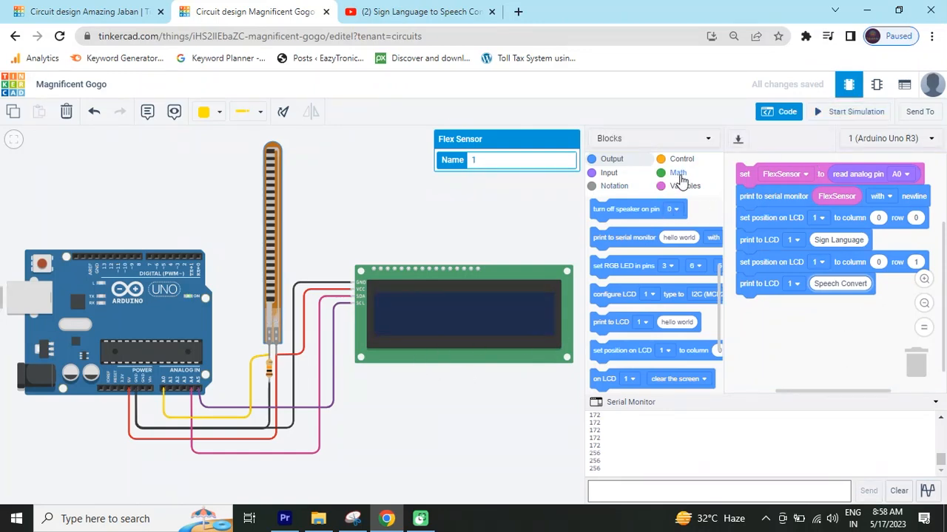
- Browse Control and Math blocks and drop the FlexSensor variable into the comparison for FlexSensor < 160
left_click(679, 159)
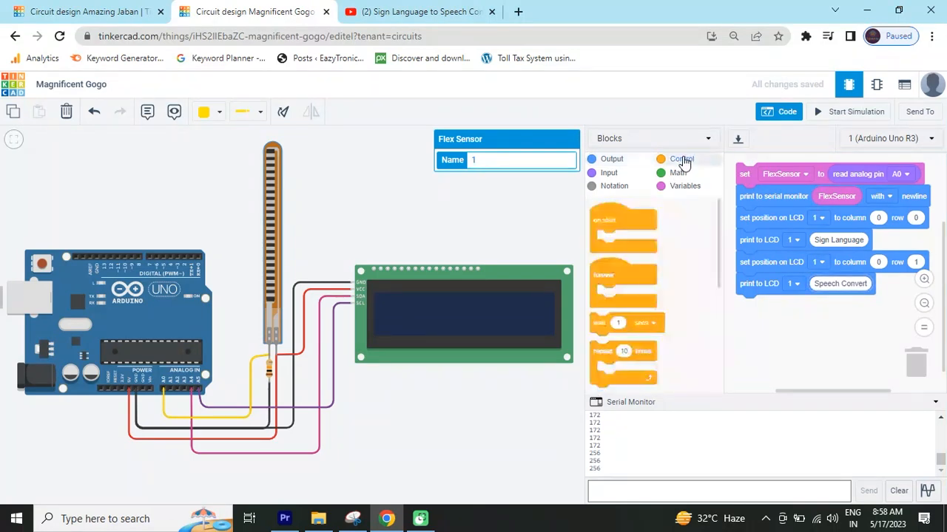
left_click(679, 158)
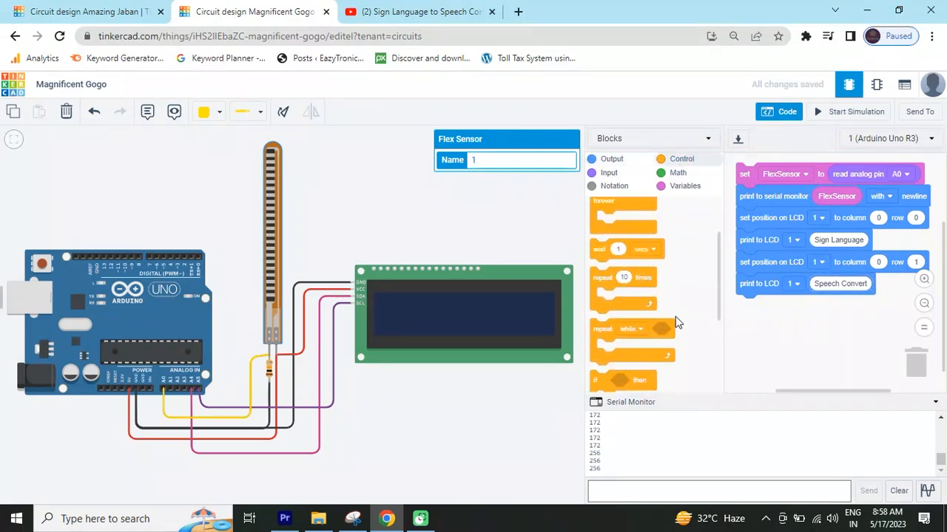
scroll("down", 3)
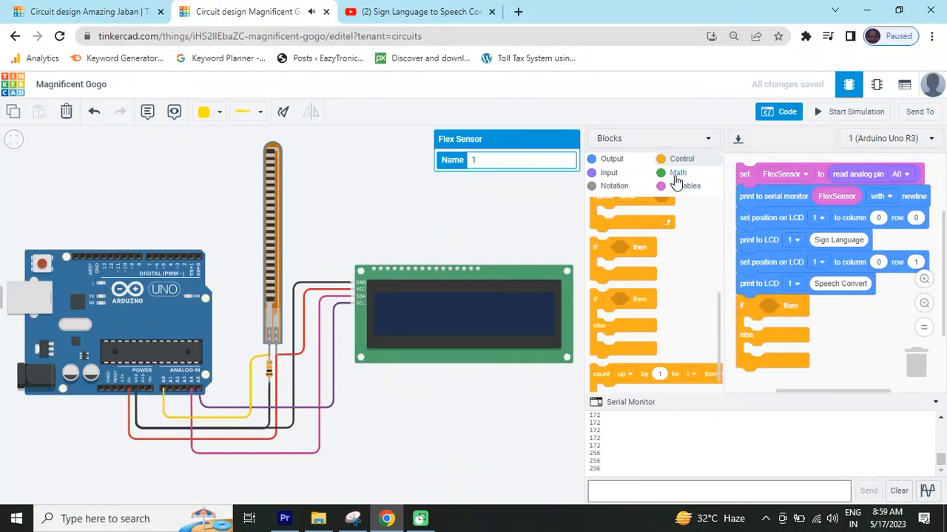
left_click(678, 172)
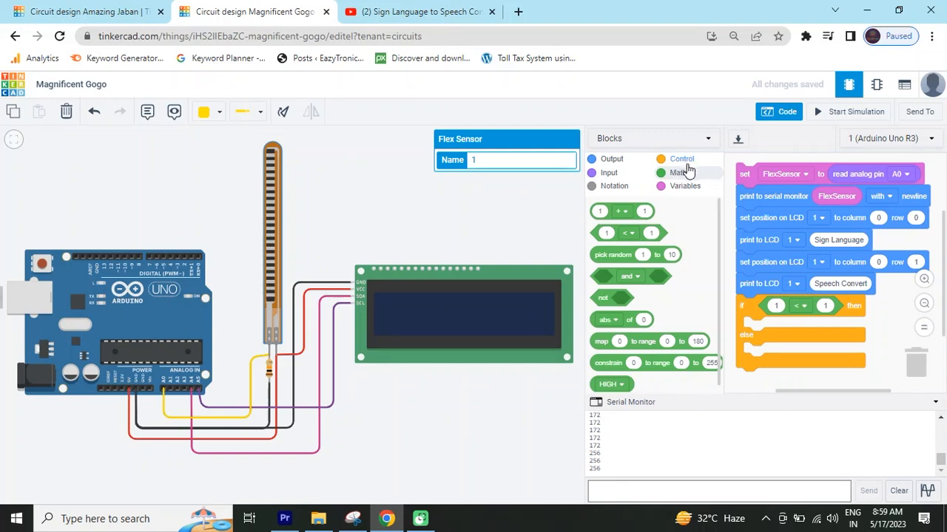
left_click(684, 185)
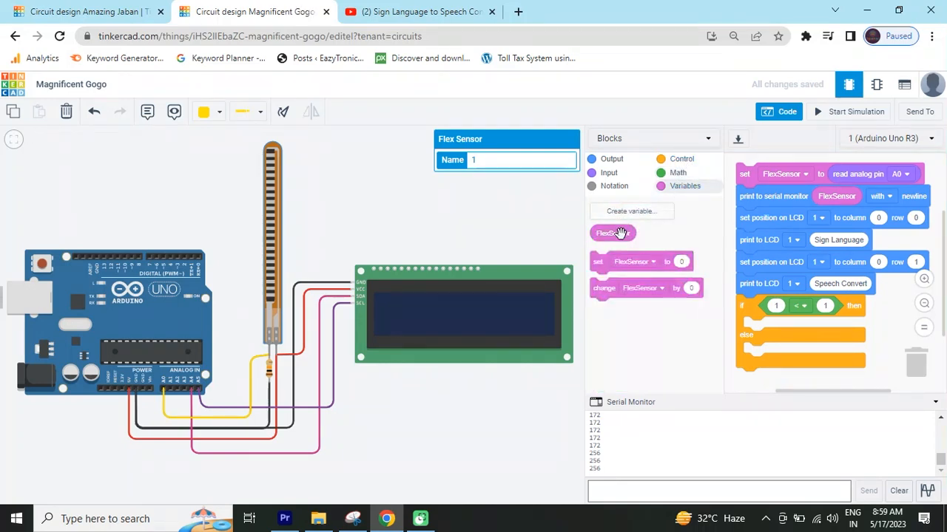
left_click_drag(612, 233, 793, 307)
type("60")
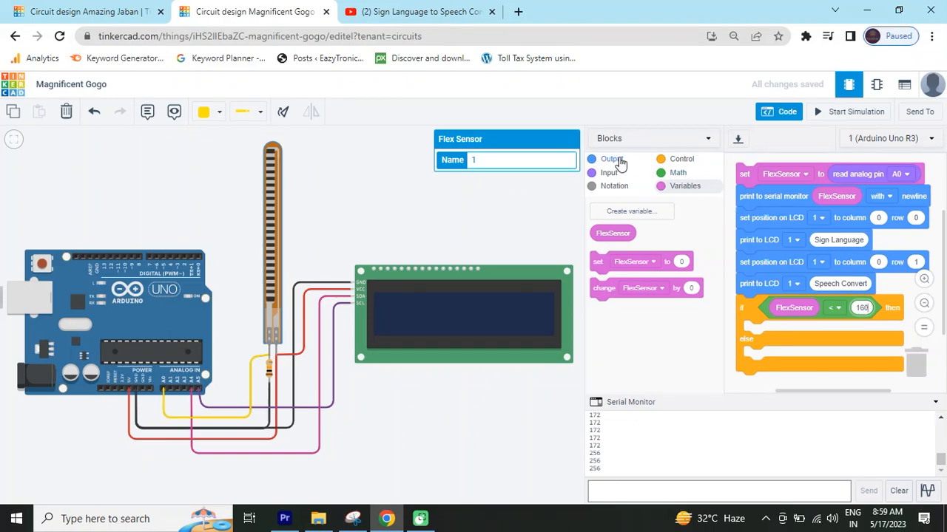
- Add the I2C LCD configure block, print 'Give Me Water' at column 0, row 0, and copy those blocks
left_click(610, 158)
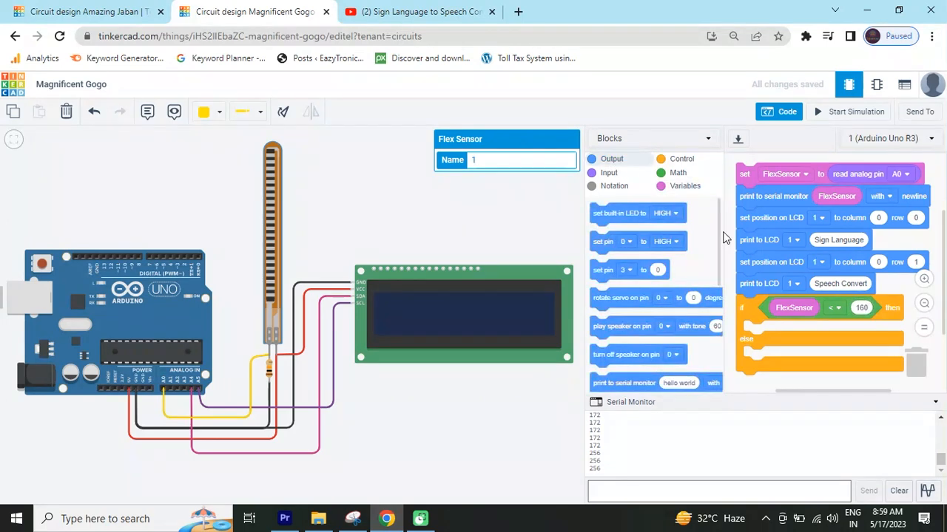
mouse_move(721, 253)
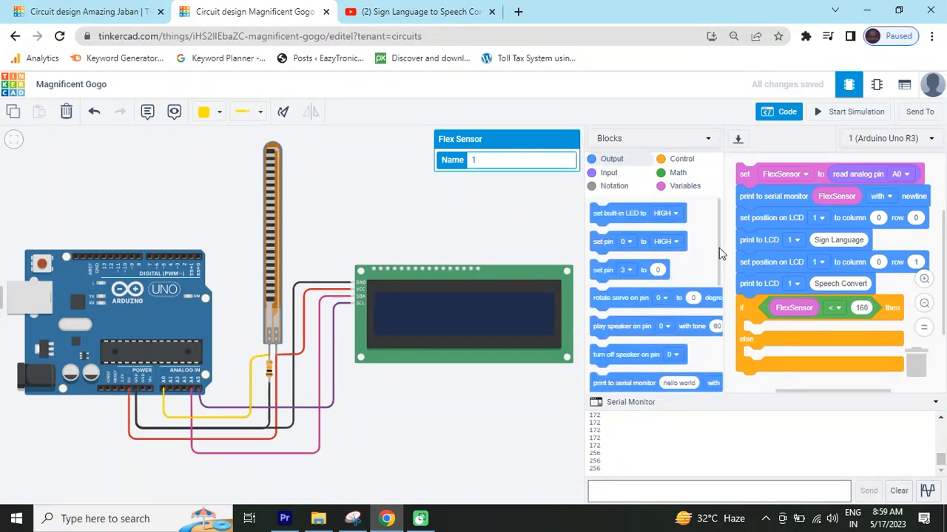
scroll("down", 3)
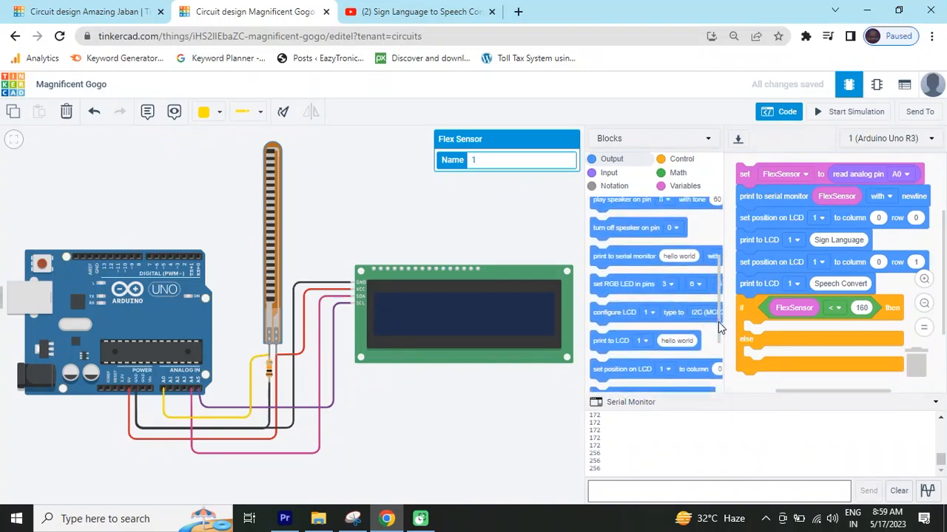
scroll("down", 3)
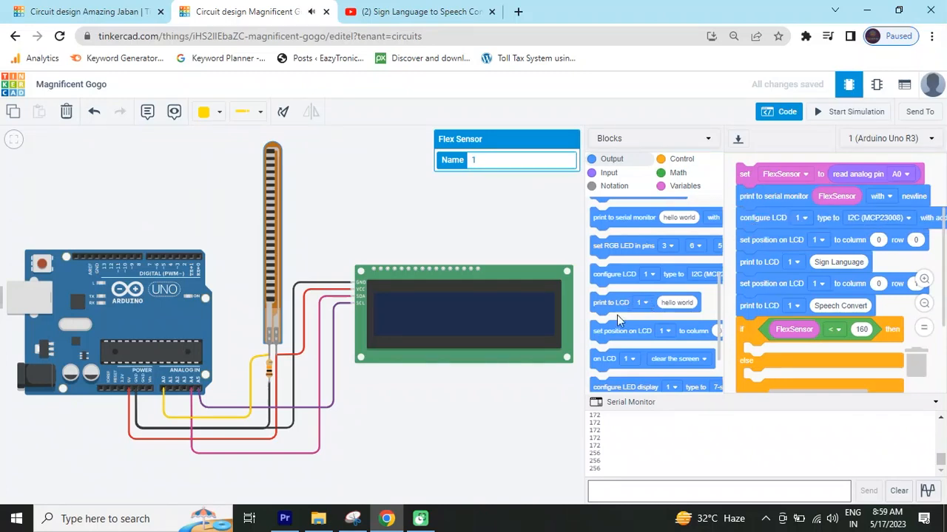
mouse_move(626, 330)
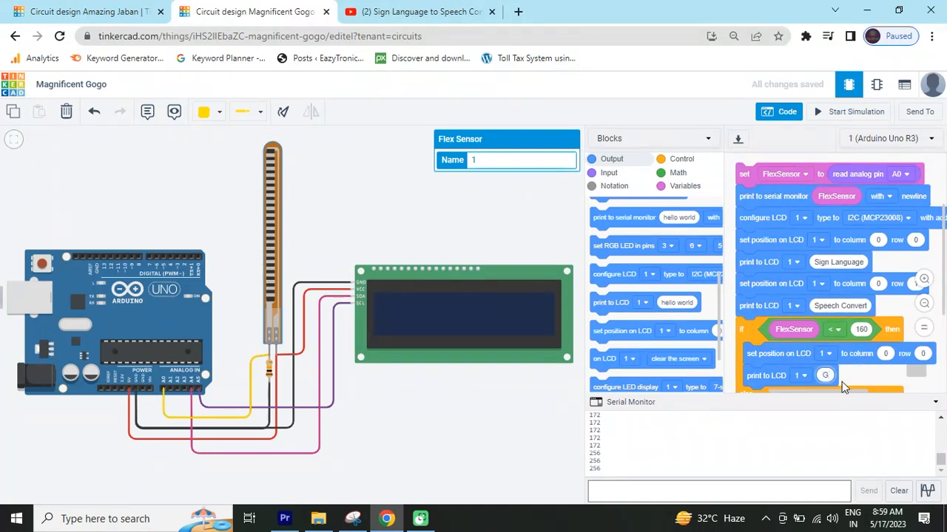
type("Give Me Water")
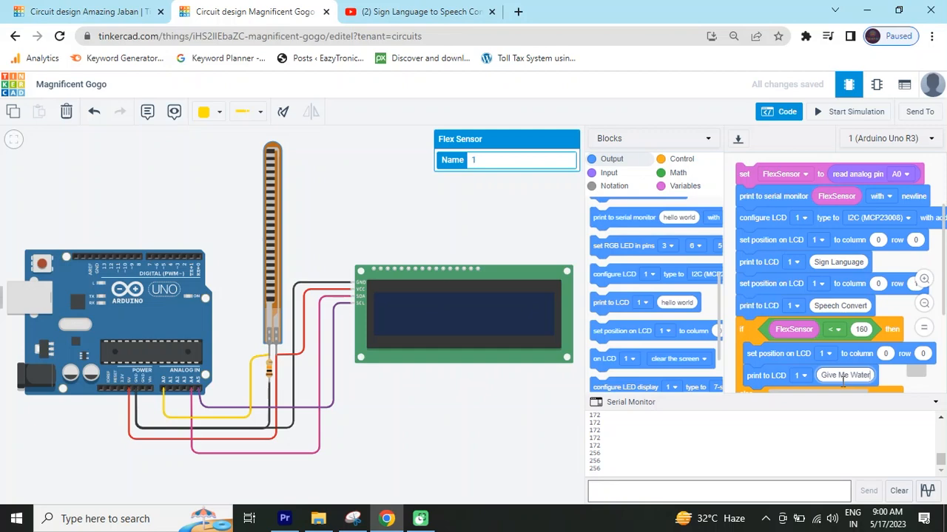
mouse_move(939, 399)
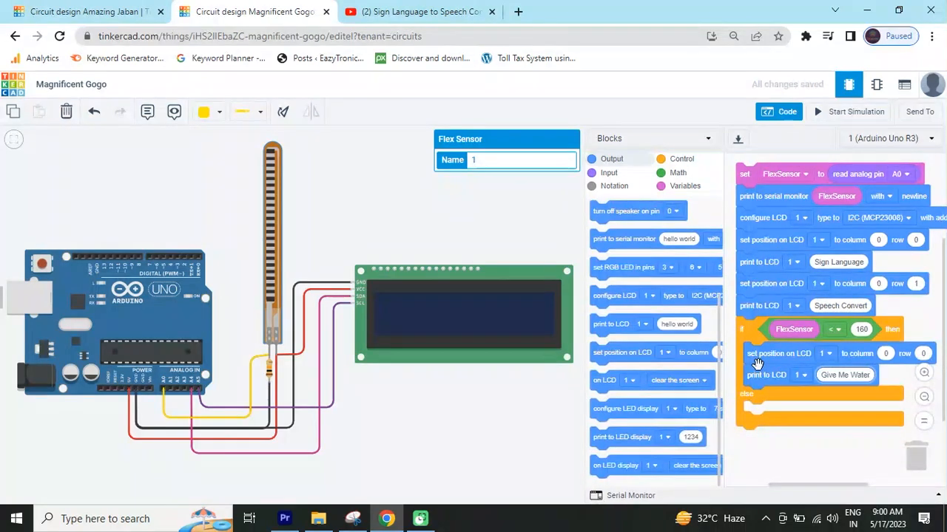
right_click(777, 353)
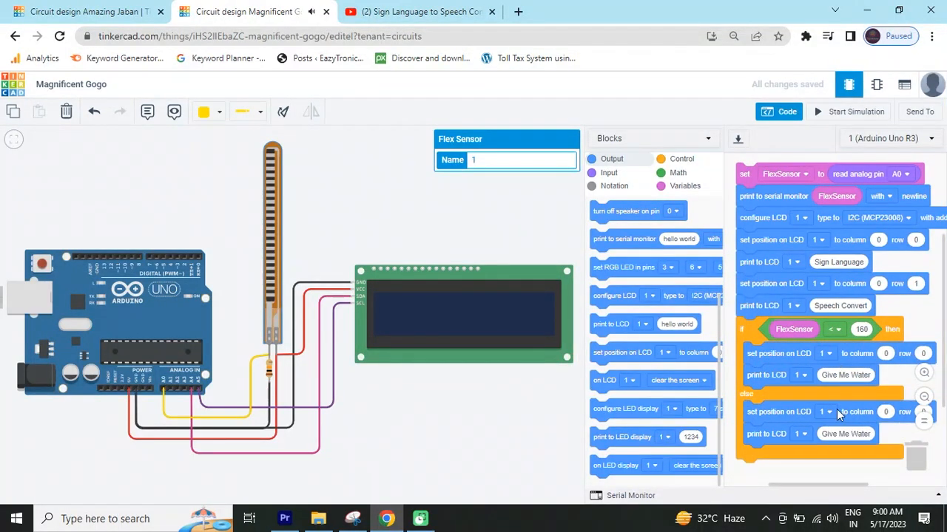
mouse_move(838, 435)
type("1")
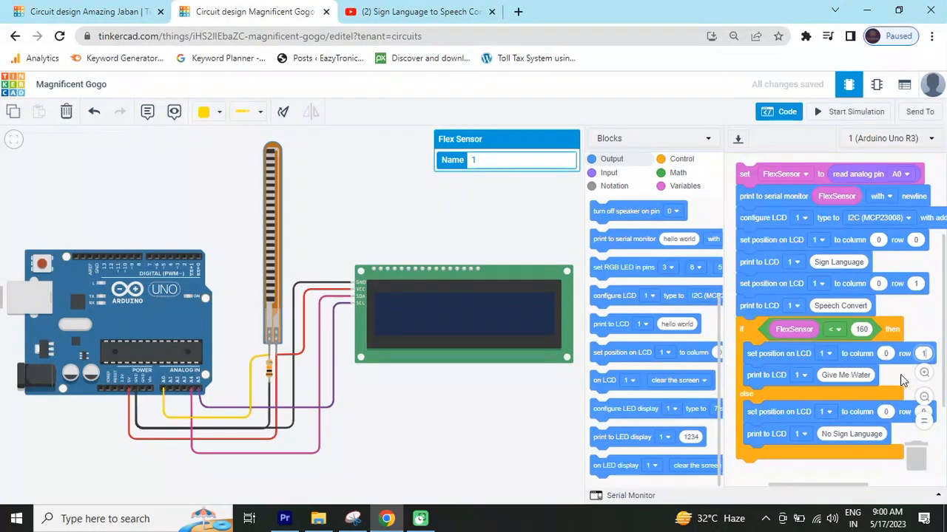
- Change the else branch's LCD message to 'No Sign Language'
scroll("down", 3)
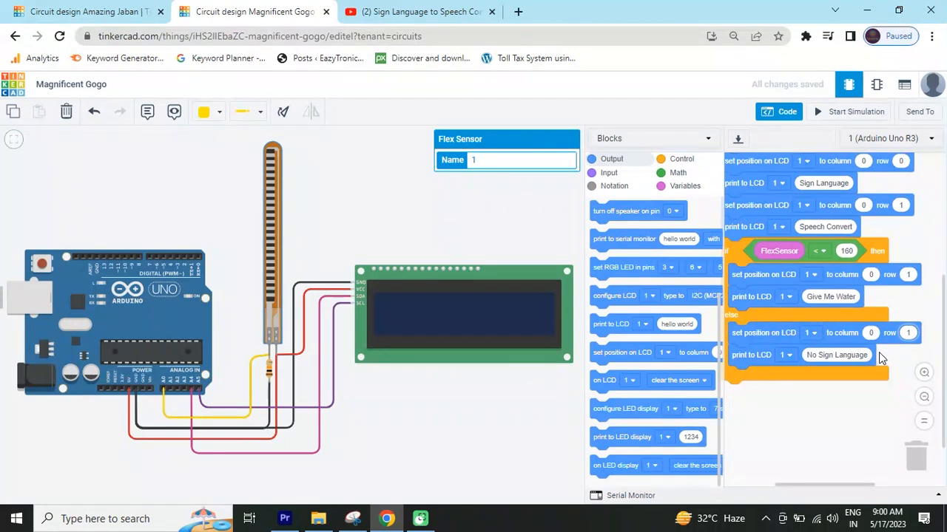
left_click(836, 355)
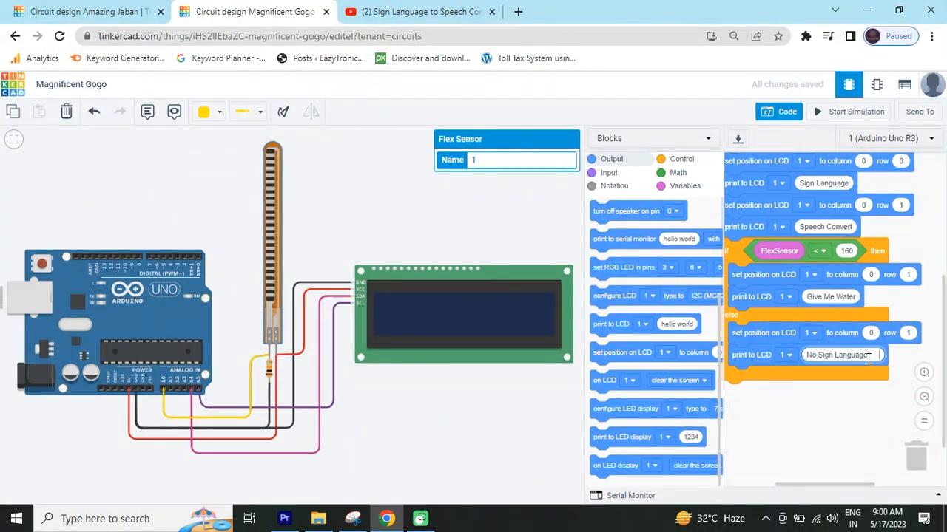
mouse_move(855, 296)
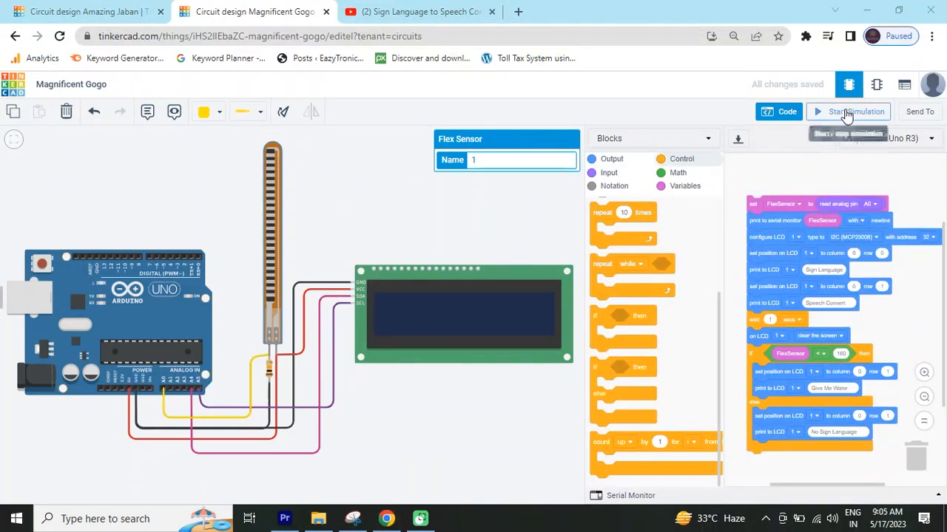
- Run the simulation briefly so the LCD shows Sign Language and Speech Convert, then stop it
left_click(848, 111)
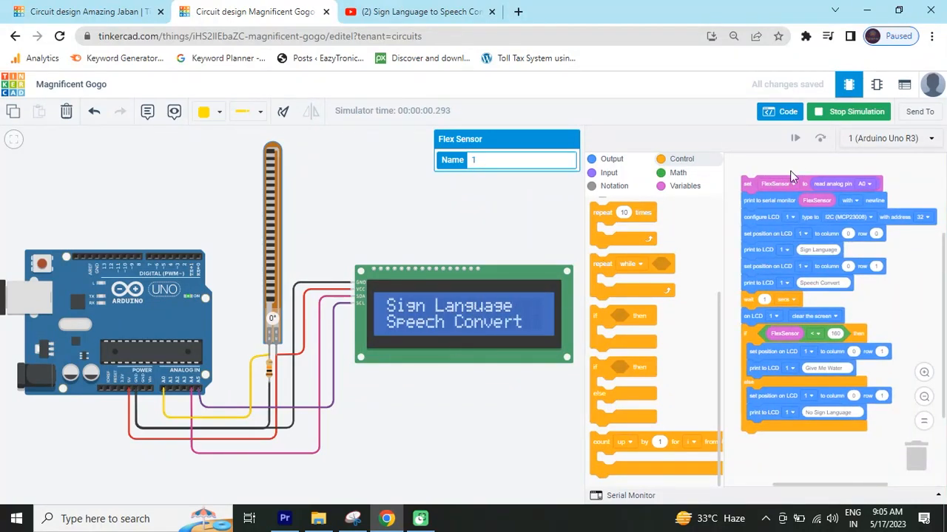
left_click(848, 111)
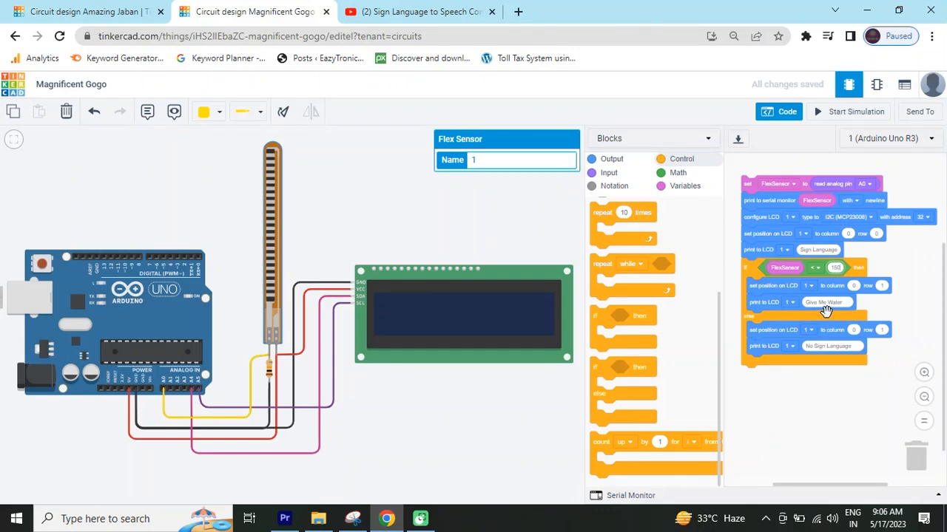
- Restart the simulation and open the Serial Monitor, which shows readings of 256
left_click(849, 111)
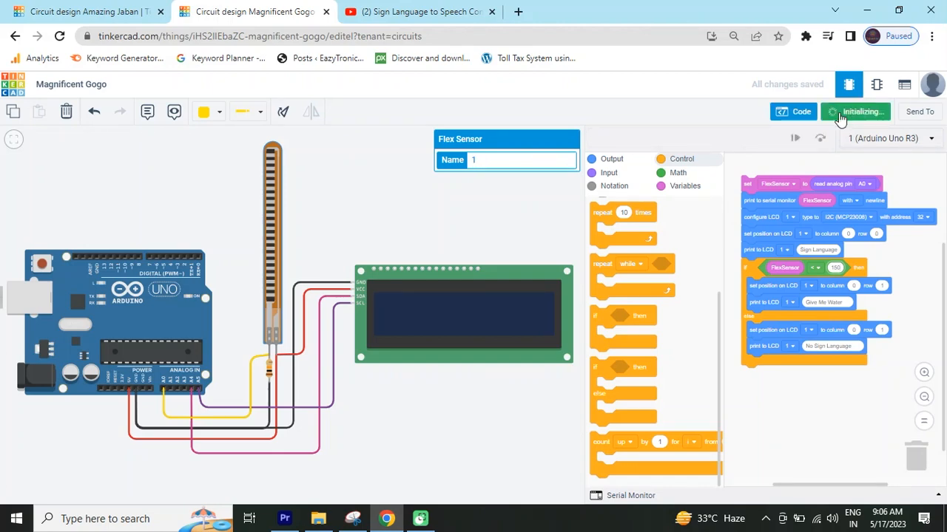
left_click(854, 112)
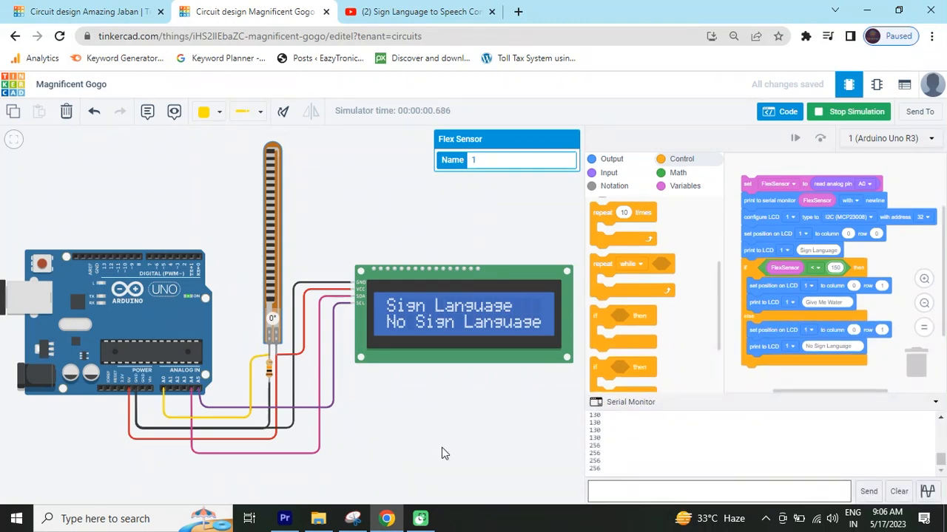
mouse_move(331, 246)
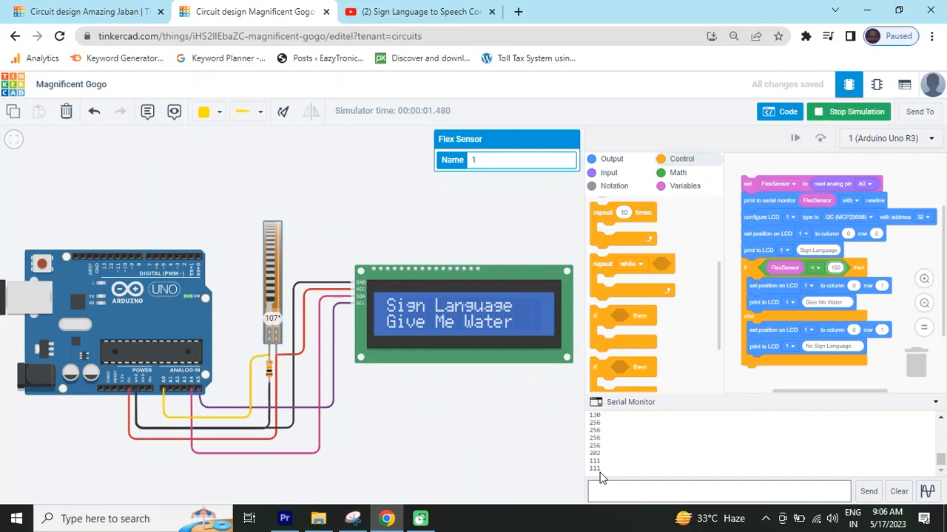
mouse_move(493, 340)
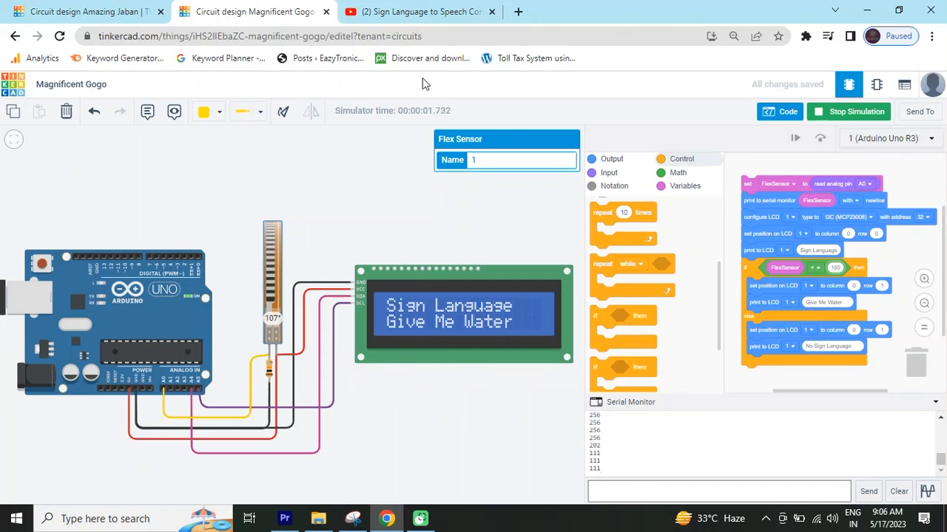
- Check the reference sign-language video on YouTube, then return to the Tinkercad circuit
left_click(417, 11)
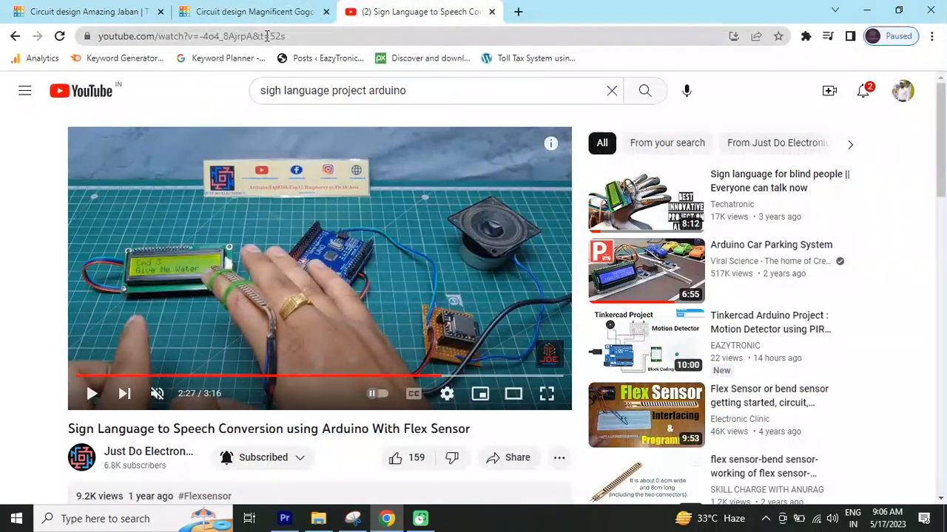
left_click(255, 11)
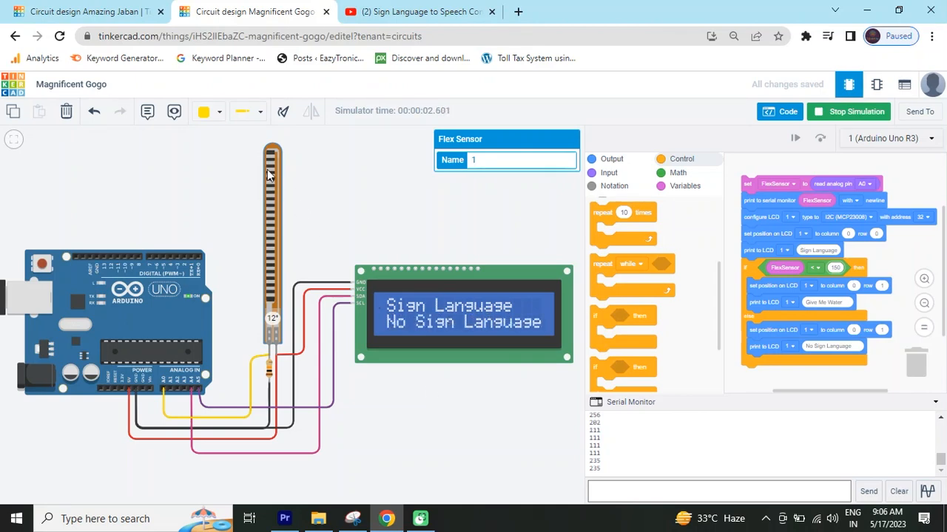
- Bend the flex sensor to about 129° to show Give Me Water, then view the YouTube reference
left_click_drag(272, 155, 271, 251)
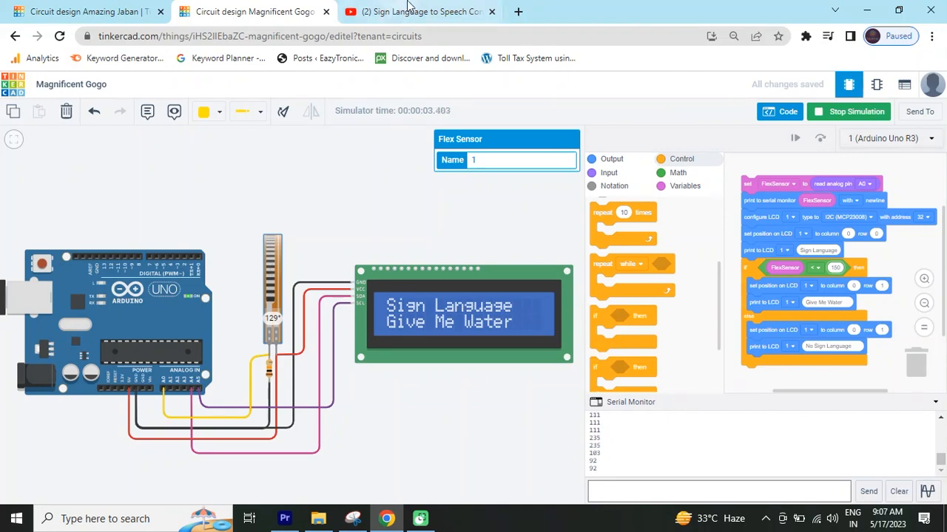
left_click(417, 11)
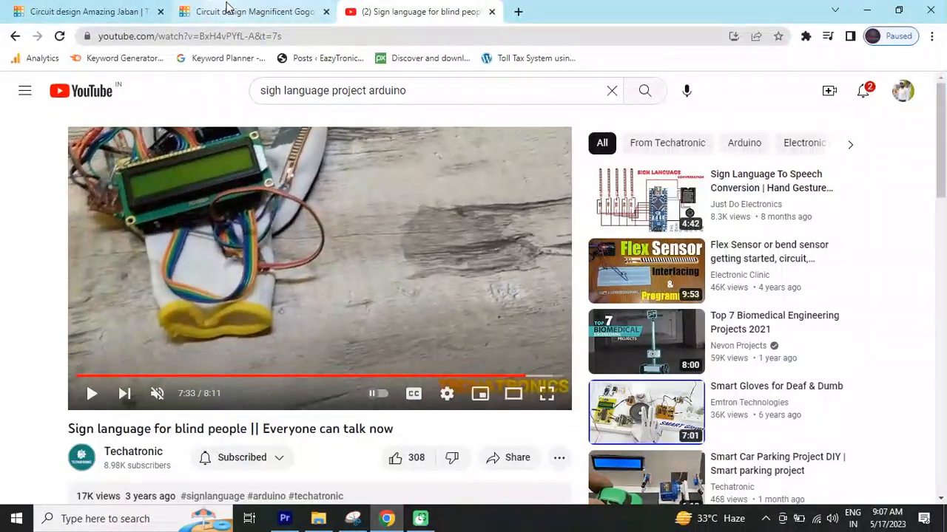
- Go back to Tinkercad, where the straight 0° sensor leaves the LCD reading No Sign Language
left_click(255, 11)
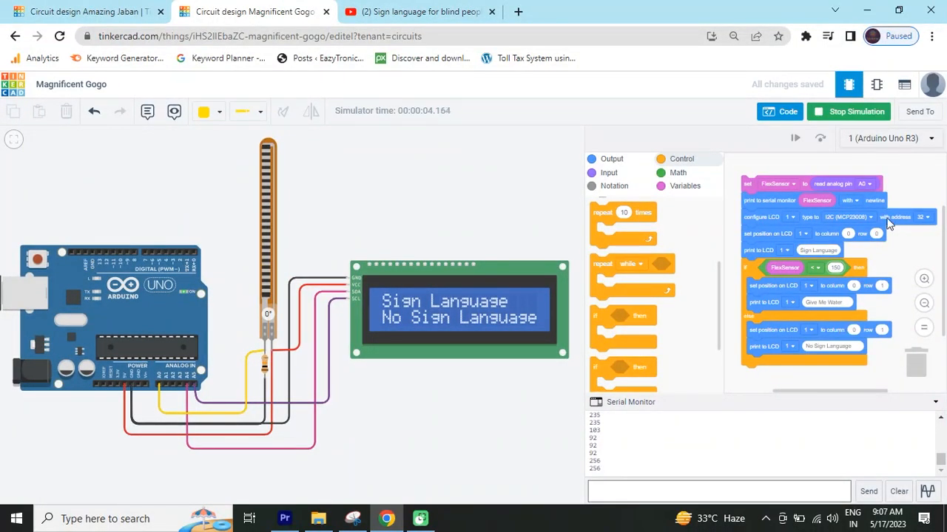
- Stop the simulation, view the generated C++ in Blocks + Text mode, then close the code panel
left_click(849, 111)
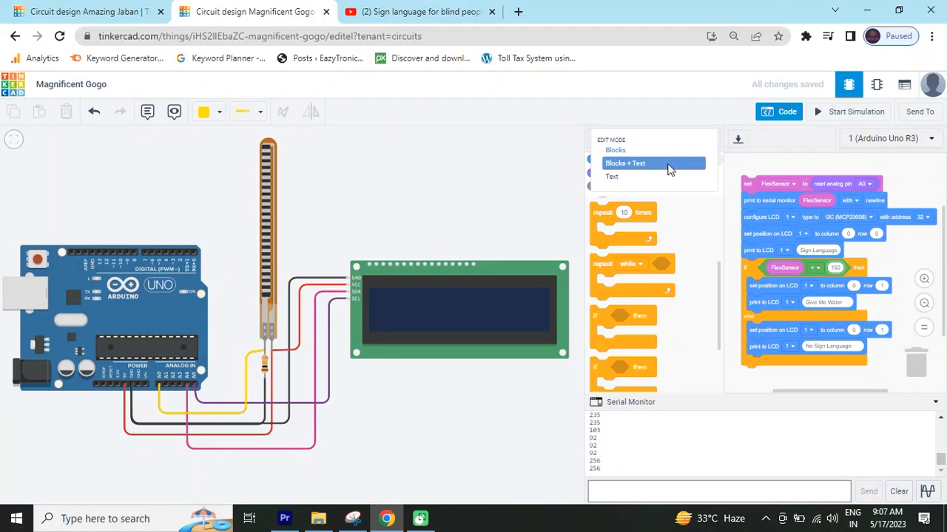
left_click(625, 163)
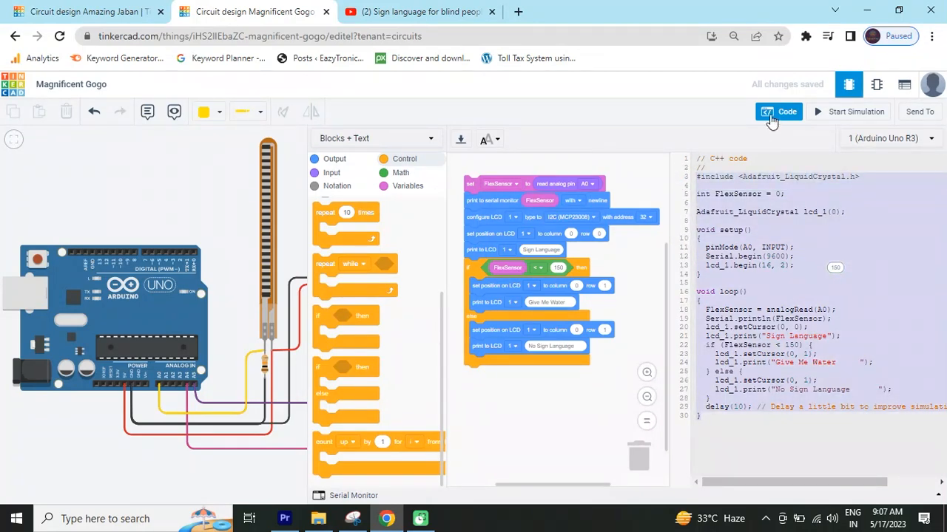
left_click(777, 112)
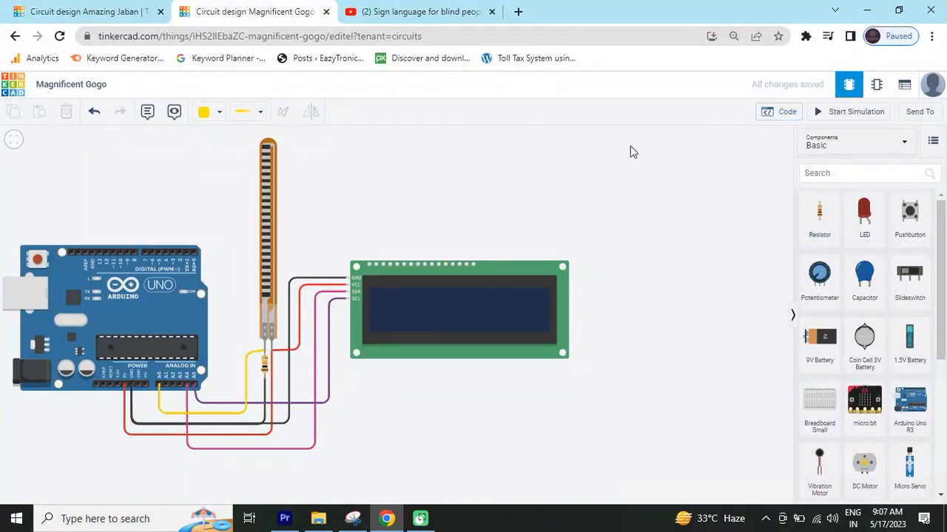